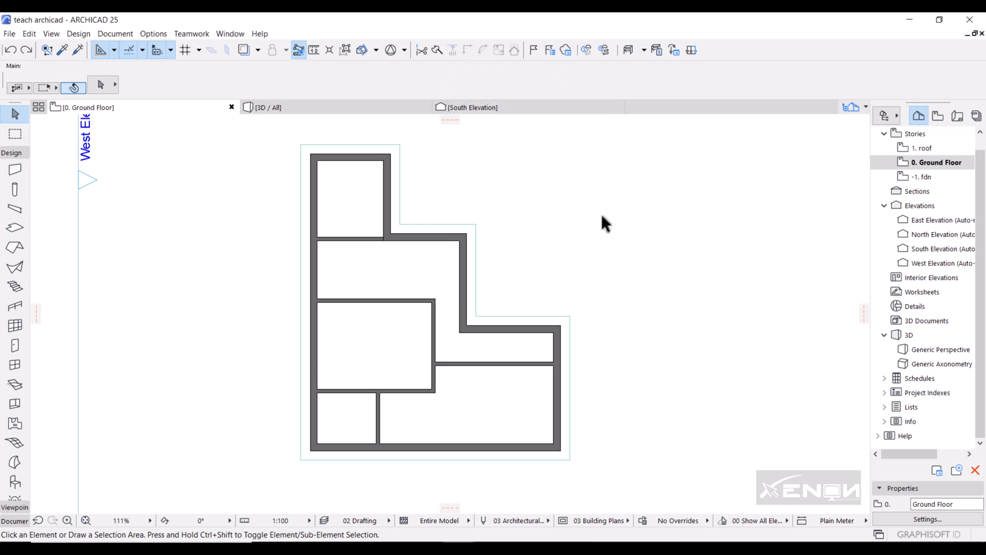
mouse_move(599, 216)
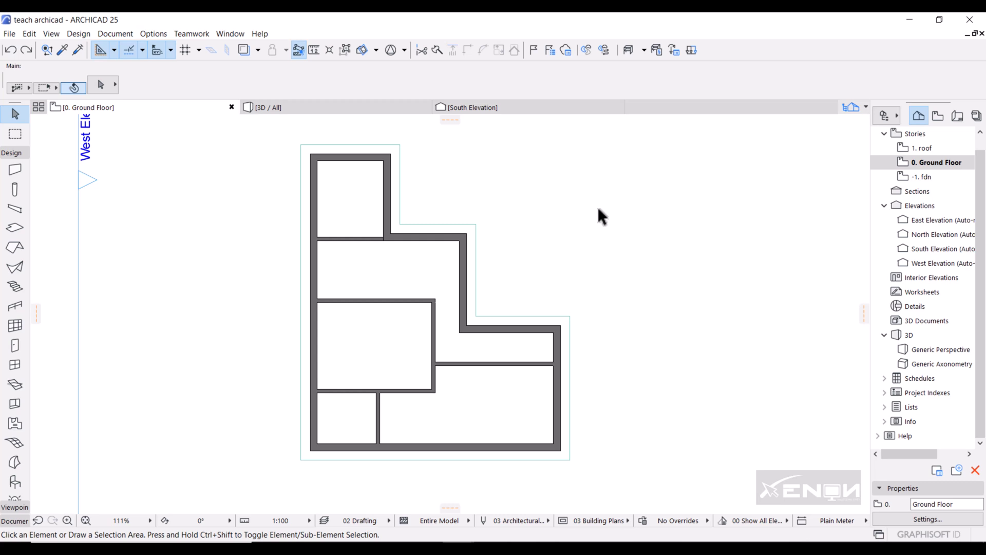
mouse_move(632, 188)
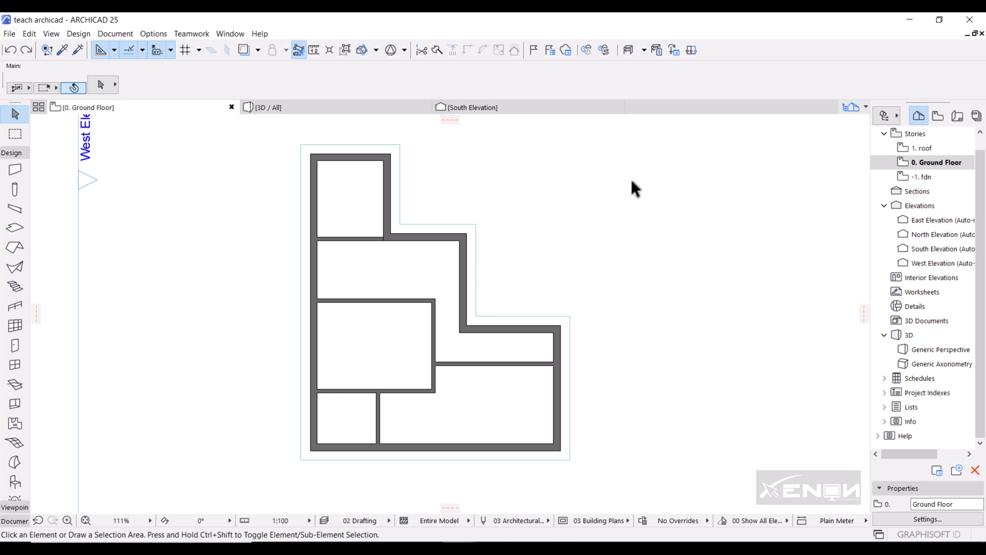
mouse_move(343, 209)
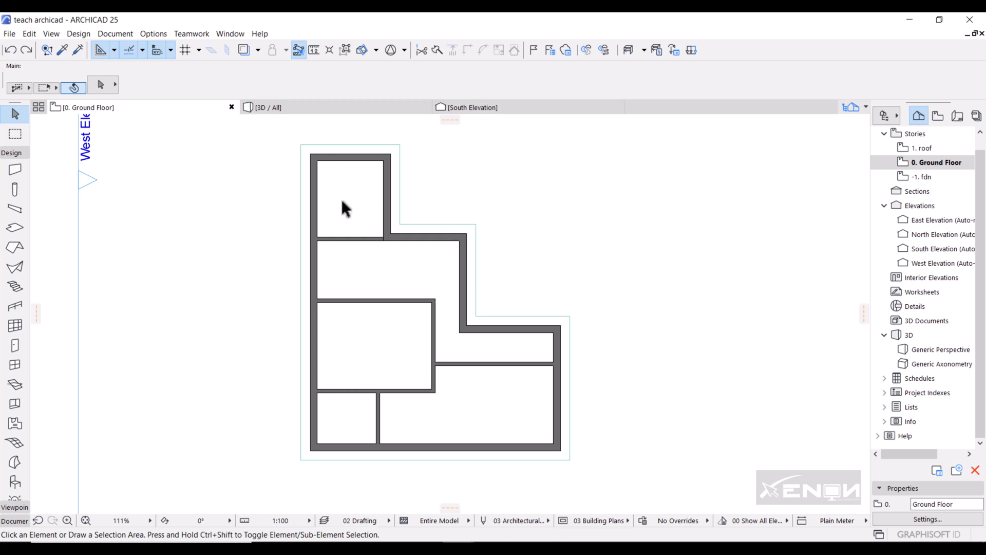
mouse_move(345, 204)
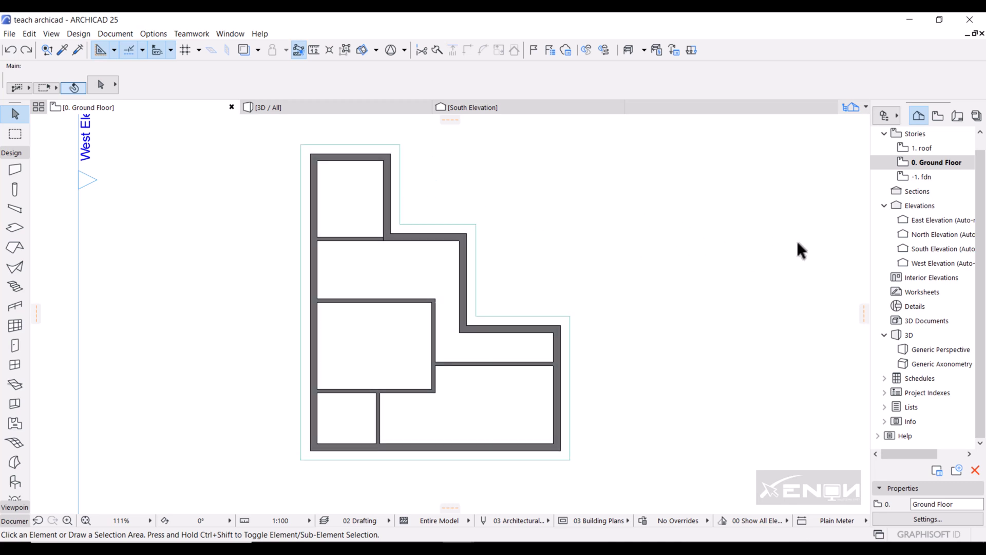
mouse_move(776, 256)
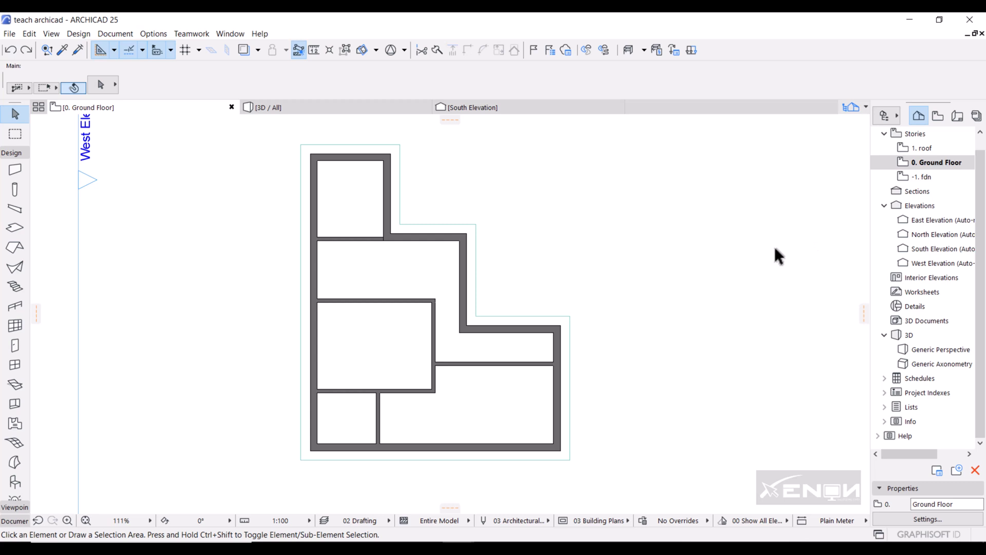
mouse_move(763, 219)
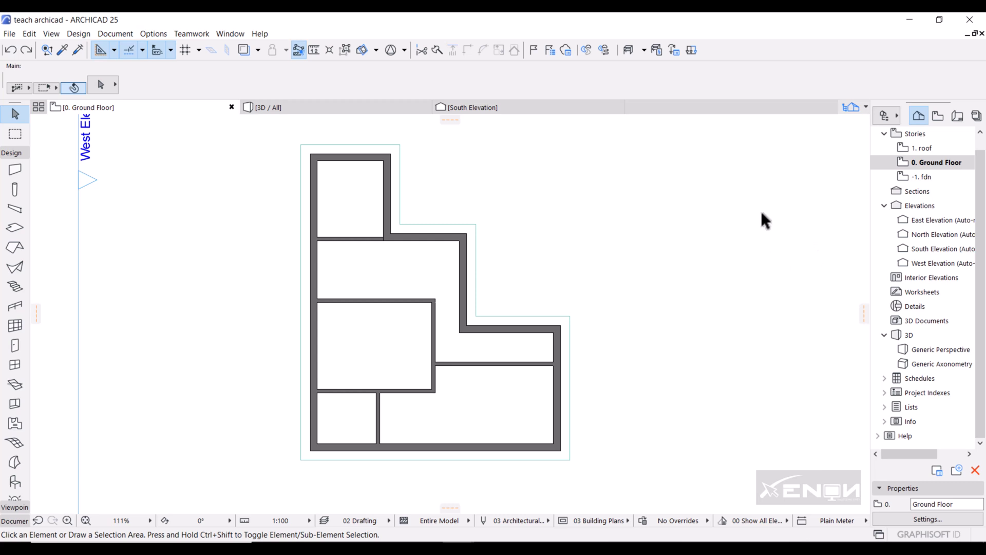
mouse_move(686, 204)
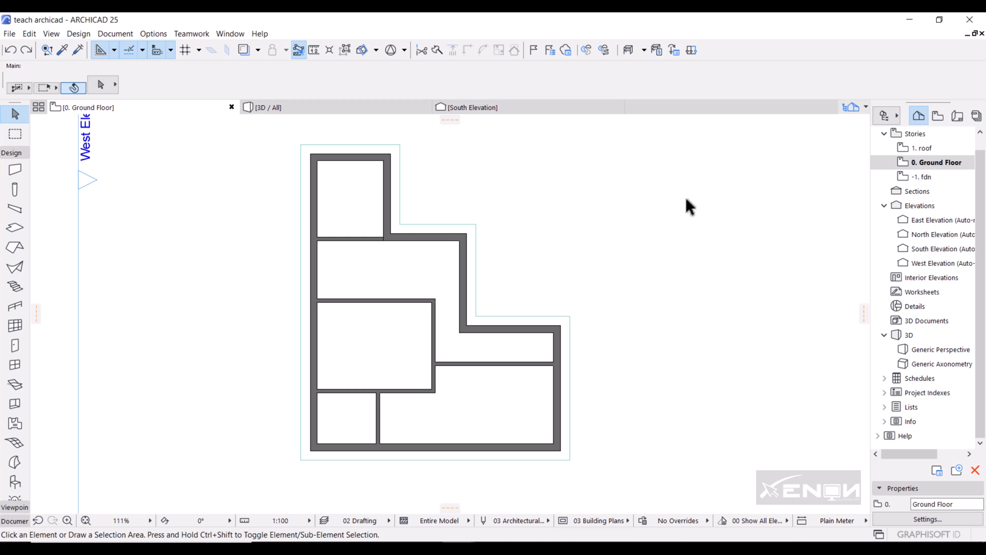
mouse_move(403, 234)
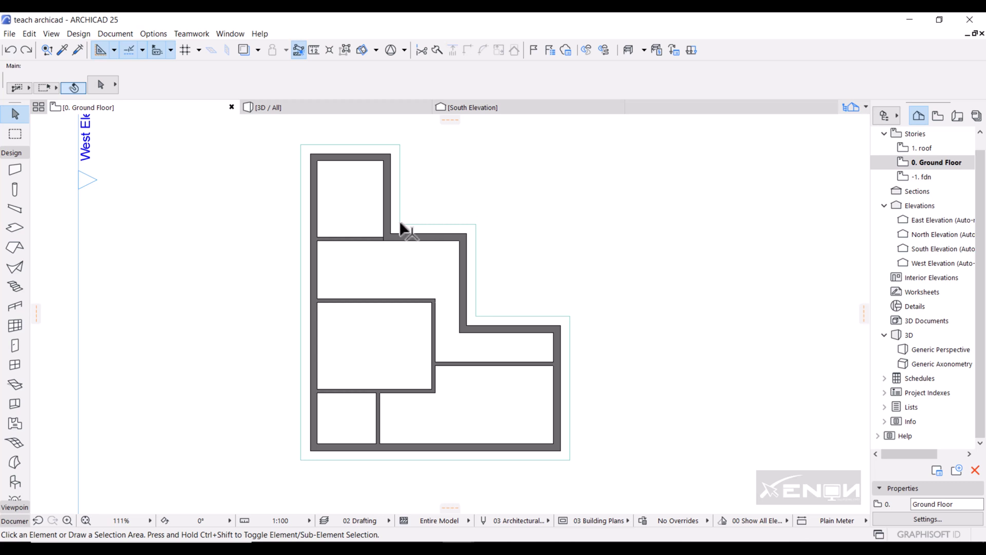
mouse_move(329, 352)
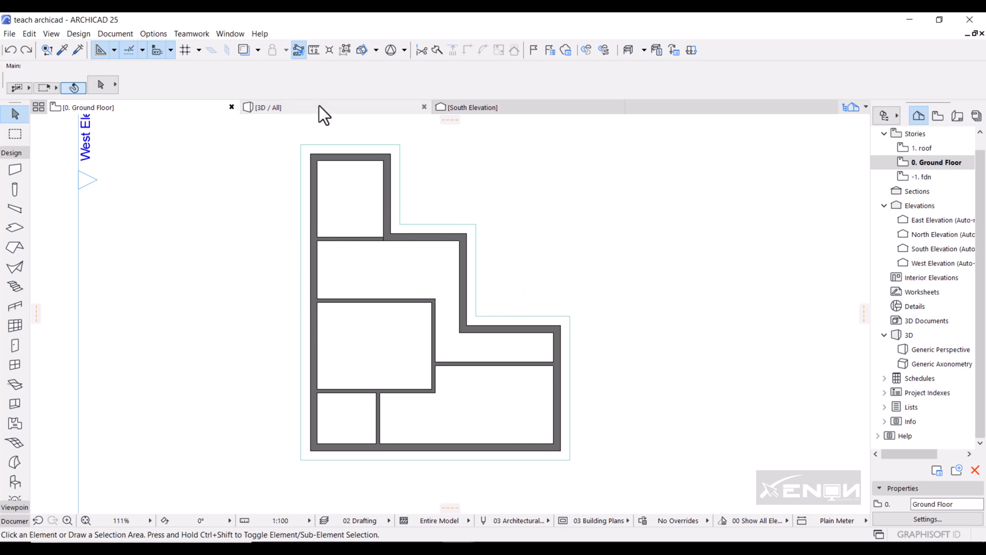
Step: Show the L-shaped ground-floor walls in the 3D window
click(264, 107)
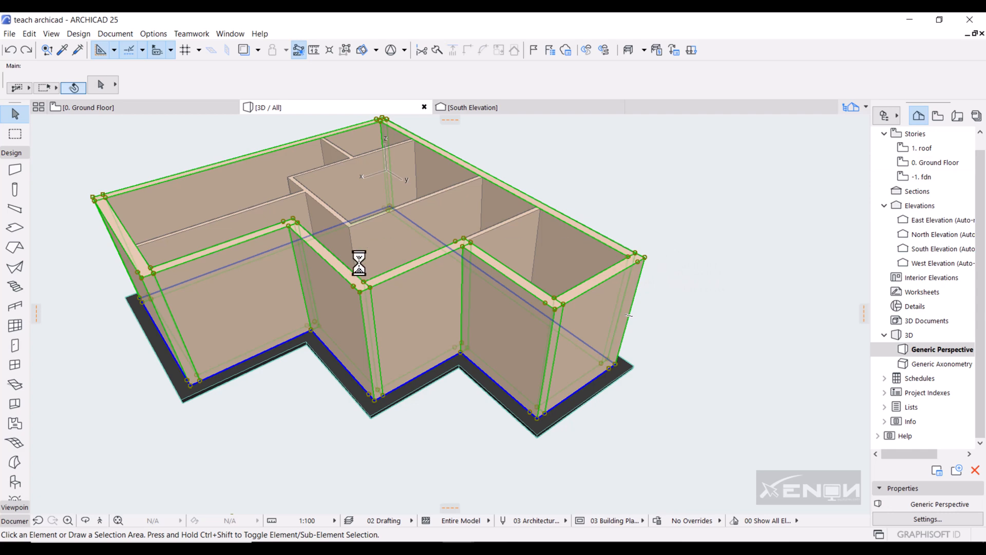
mouse_move(690, 317)
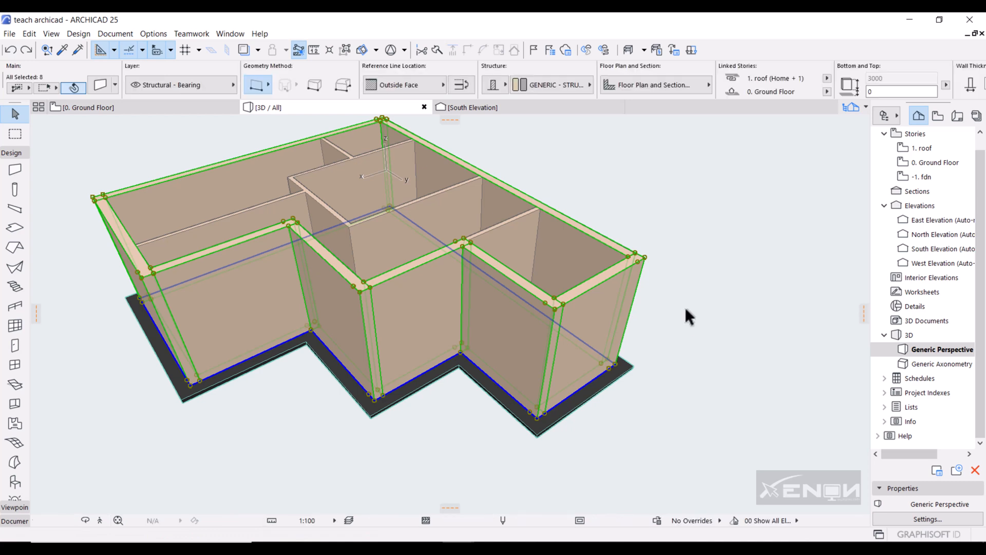
mouse_move(5, 326)
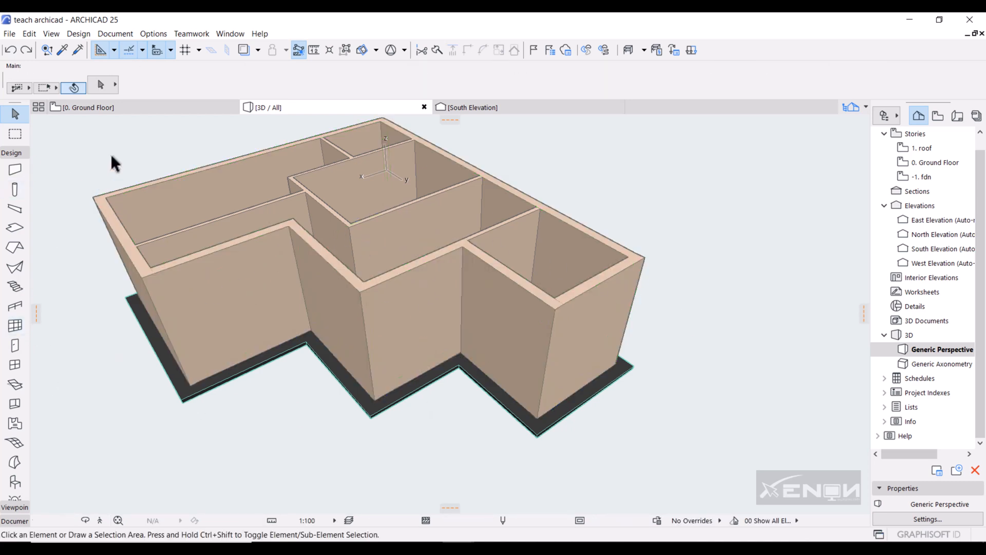
Step: Return to the 0. Ground Floor plan and activate the Door tool with Door 25
click(87, 107)
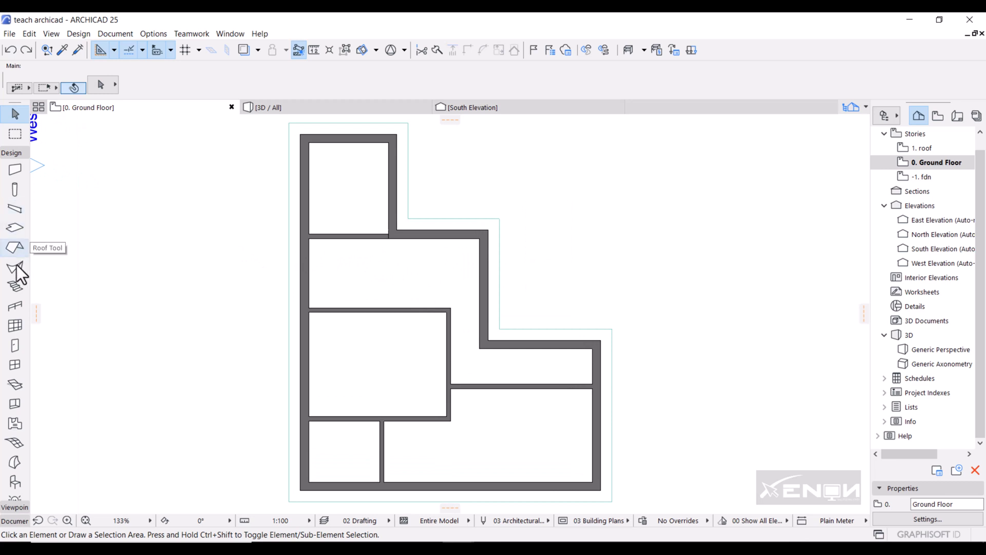
mouse_move(15, 359)
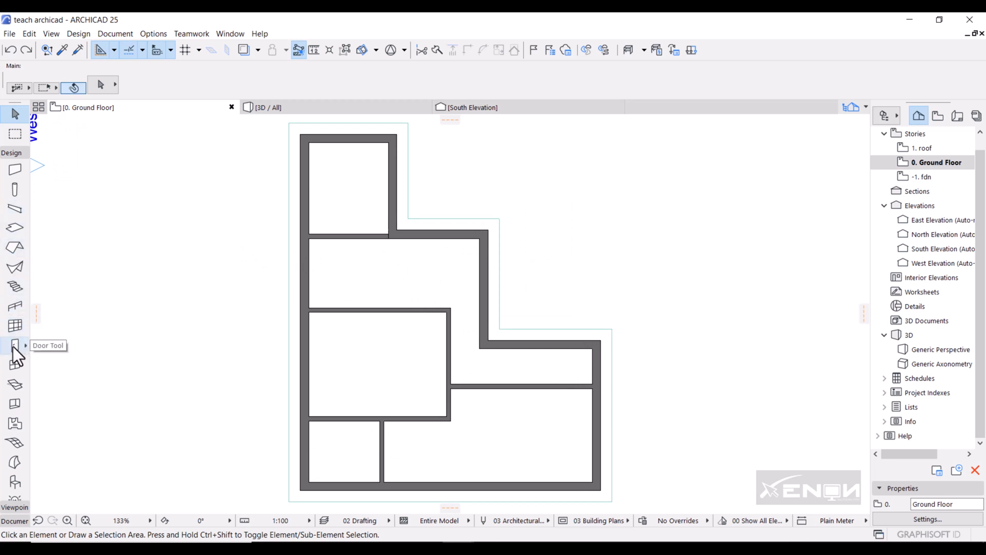
click(14, 345)
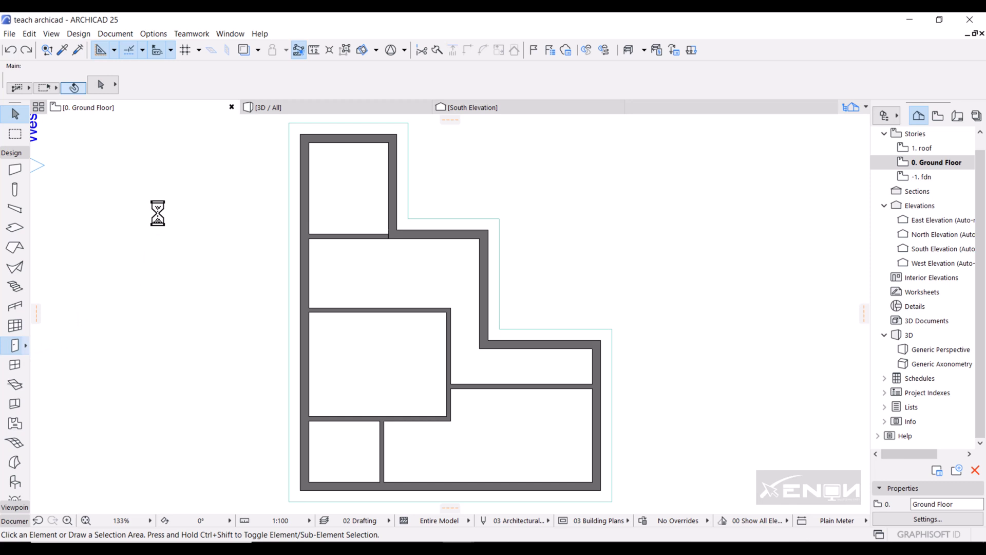
click(14, 345)
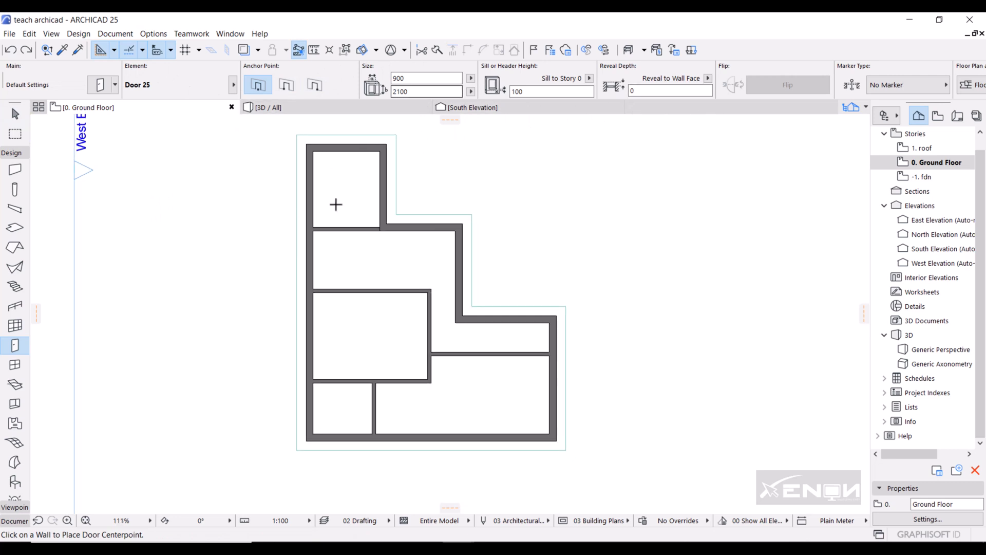
mouse_move(98, 84)
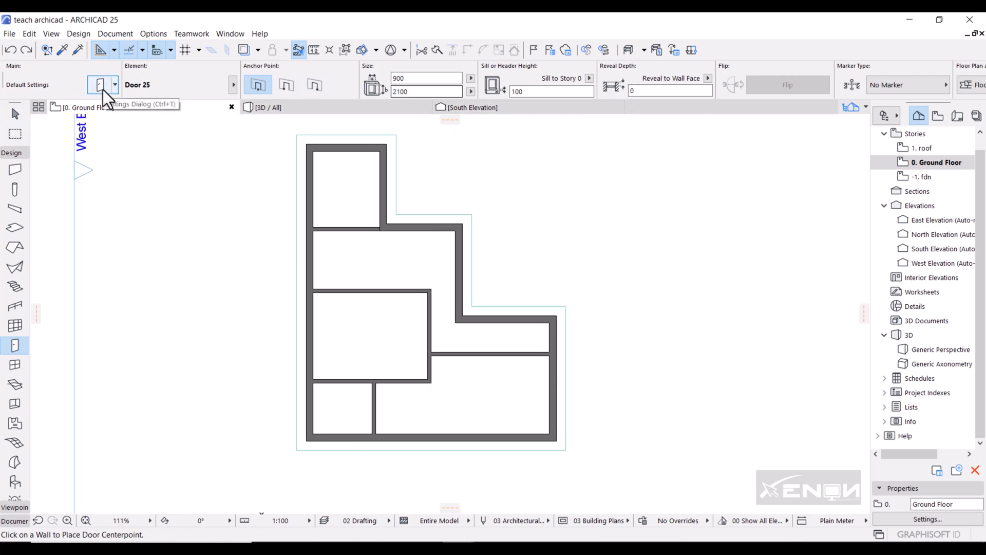
Step: Set Door 25's default sill height from 100 to 0 in Door Default Settings
click(98, 85)
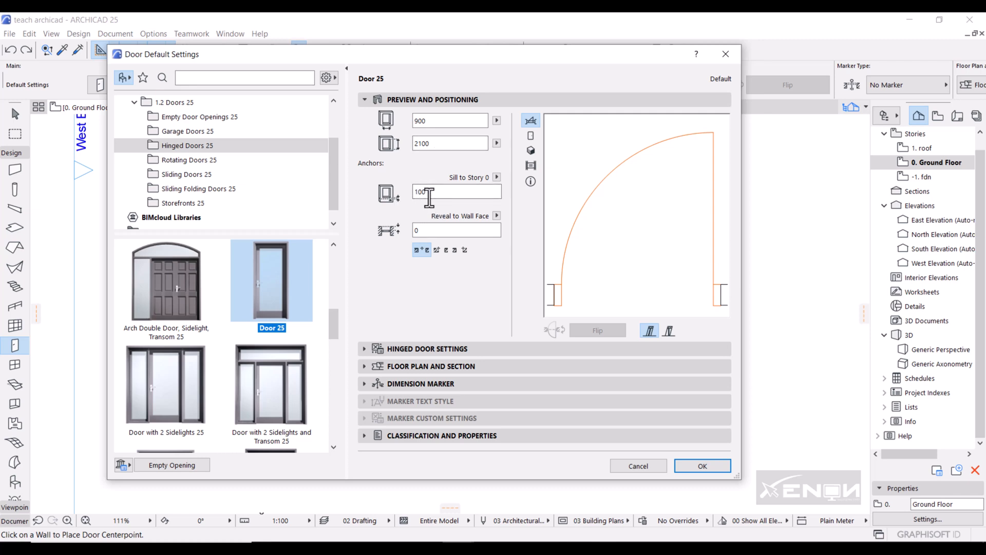
click(456, 192)
text(0)
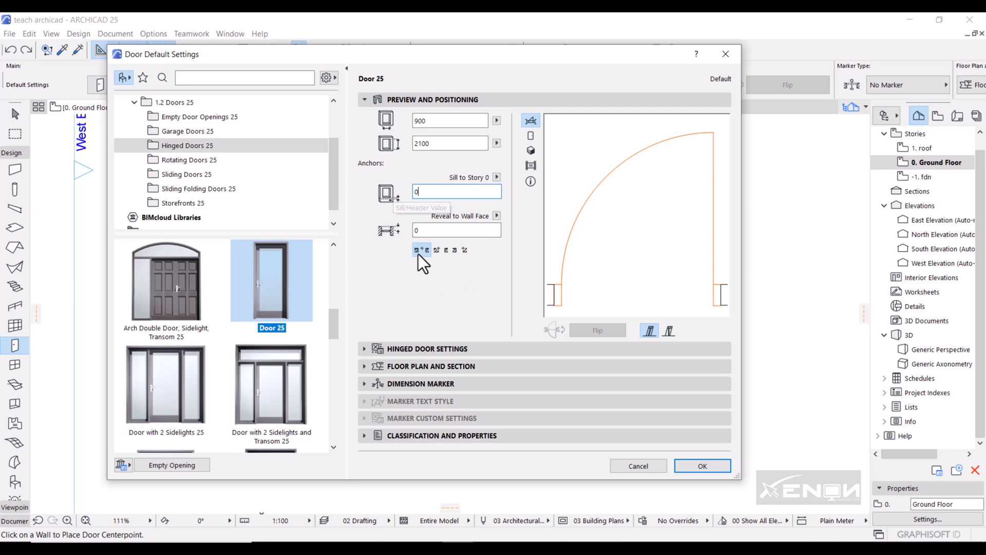
mouse_move(485, 286)
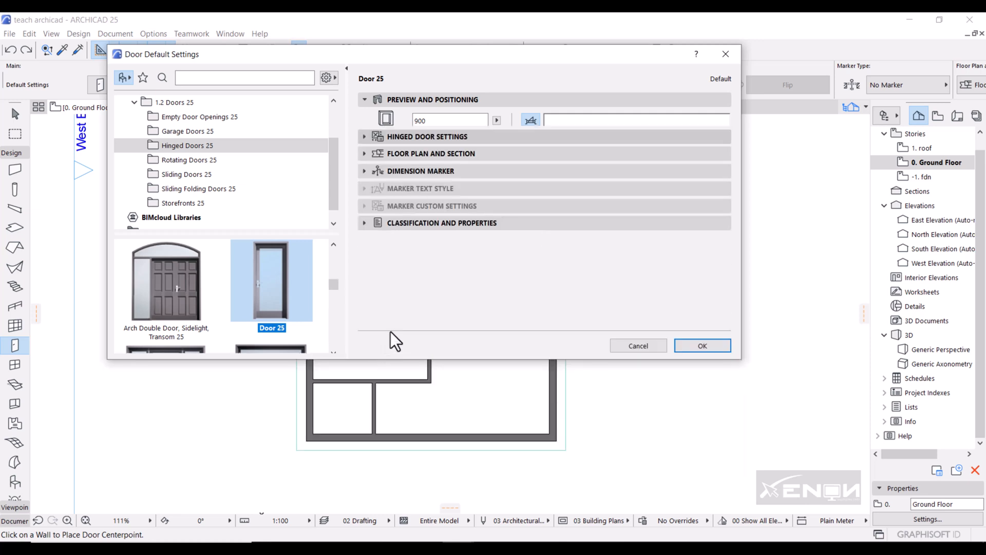
Step: Choose the Style 26 leaf and Handle 6 lever handle in Hinged Door Settings
click(427, 137)
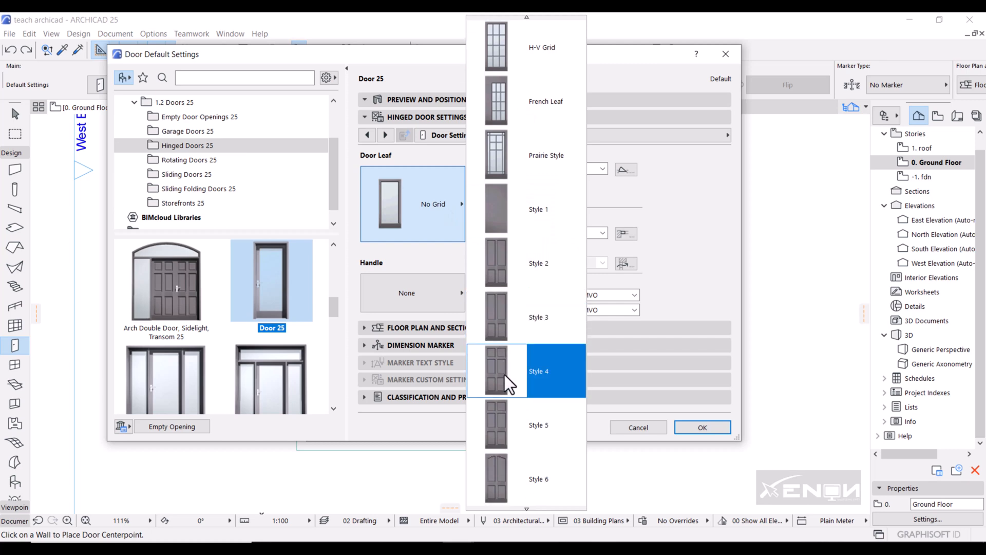
scroll(down, 3)
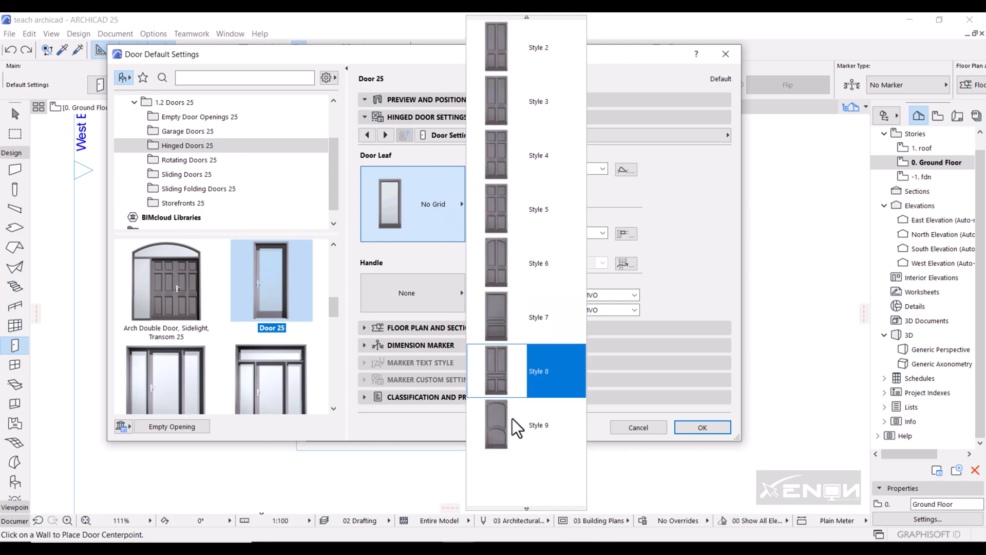
scroll(down, 3)
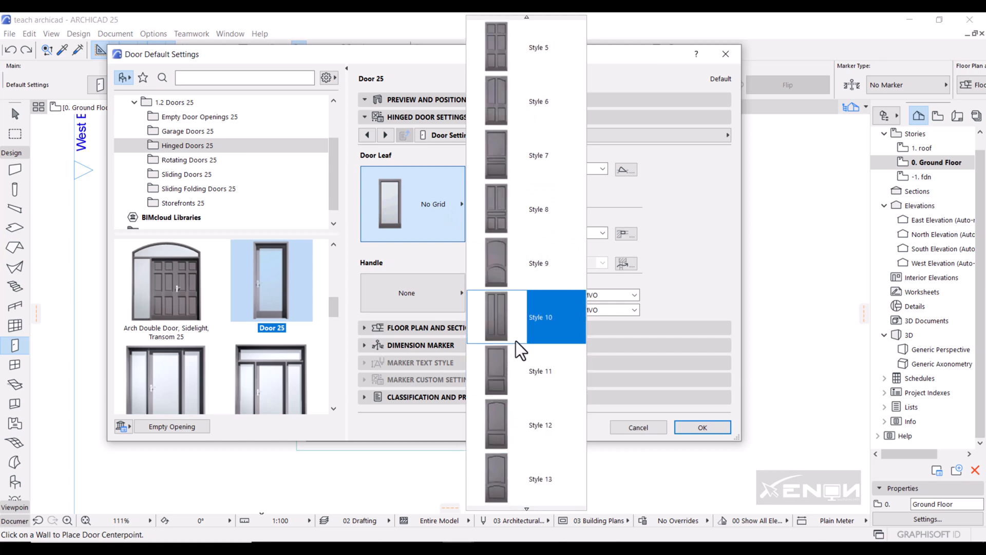
scroll(down, 3)
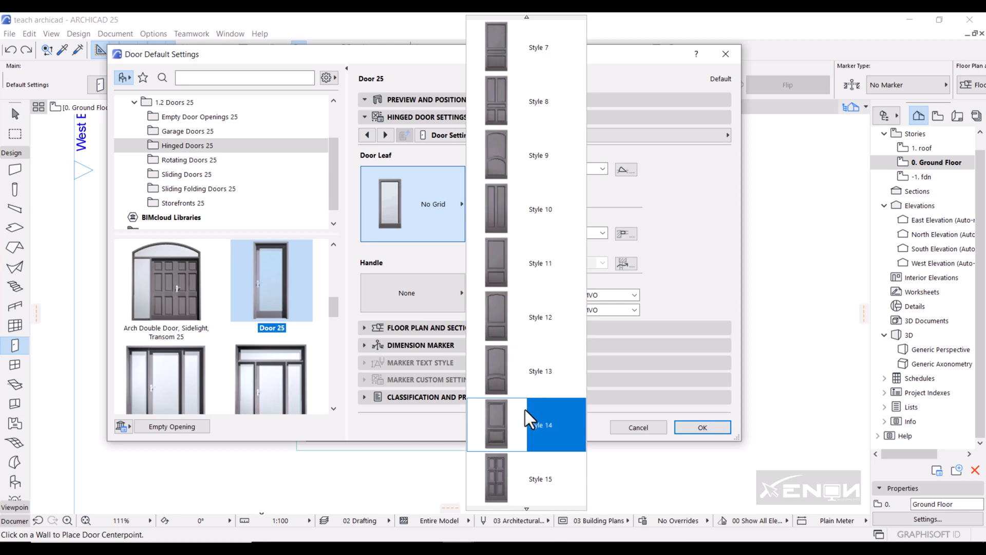
scroll(down, 3)
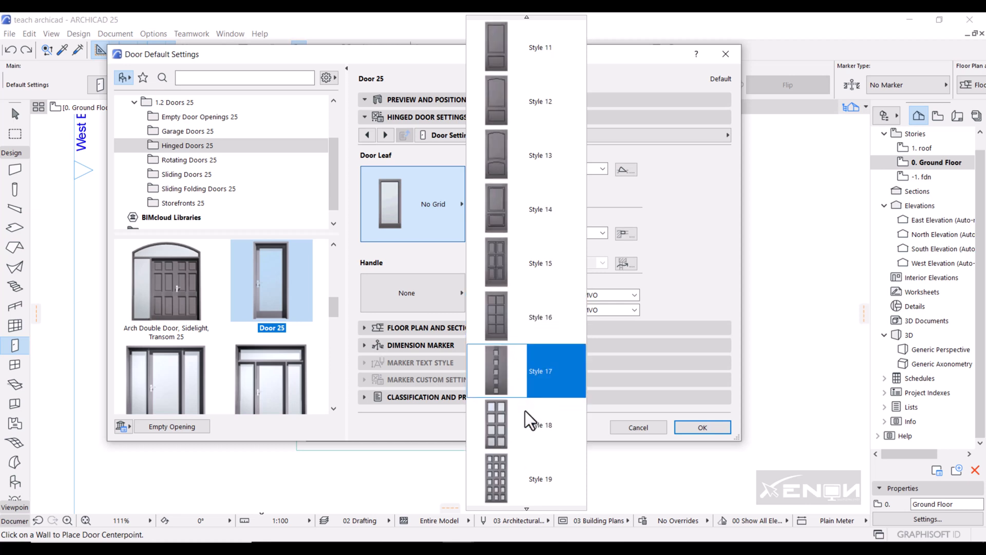
scroll(down, 3)
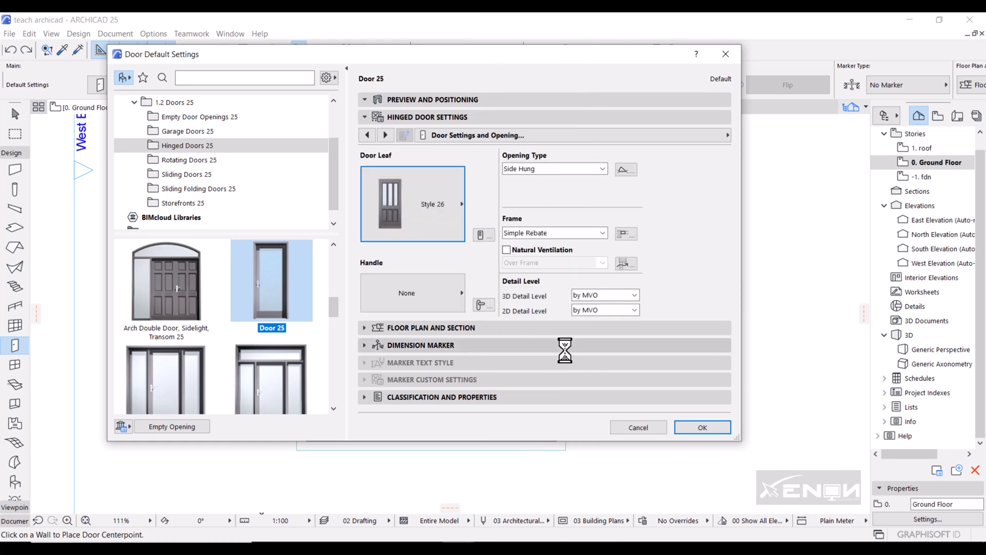
click(413, 292)
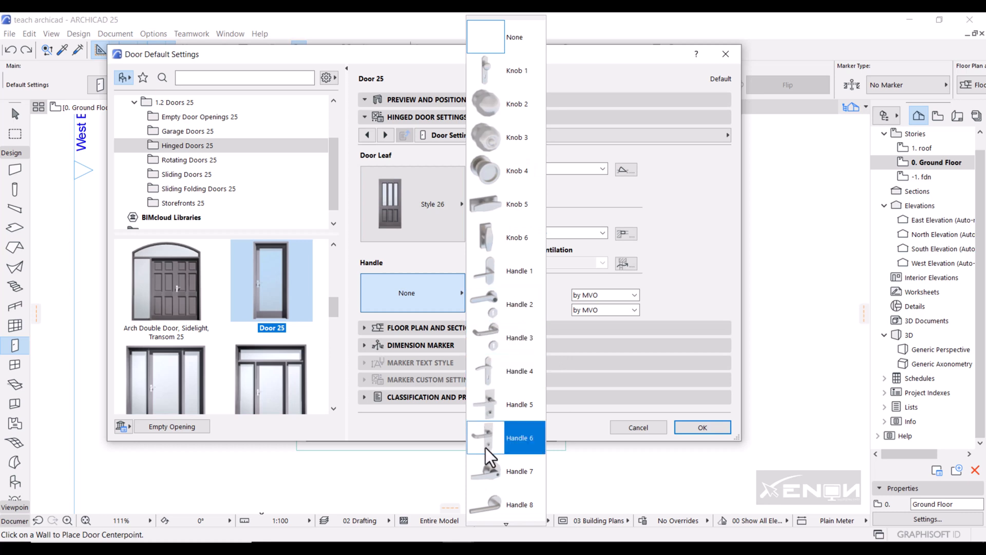
click(518, 437)
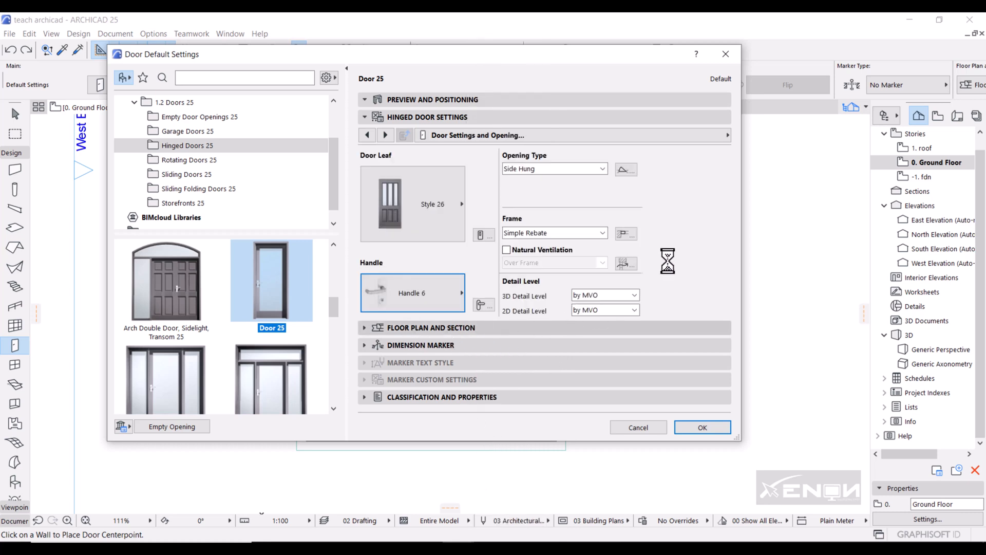
mouse_move(682, 224)
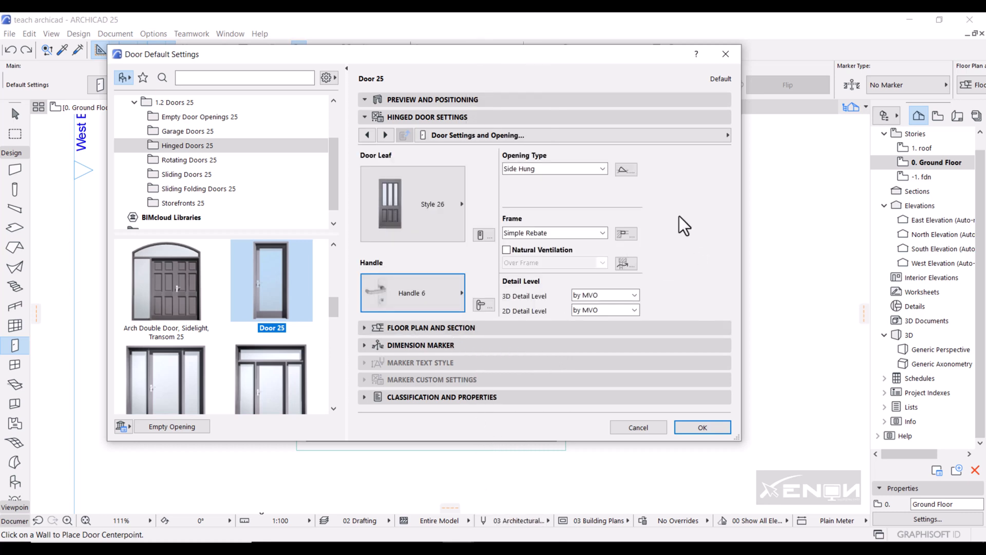
mouse_move(532, 357)
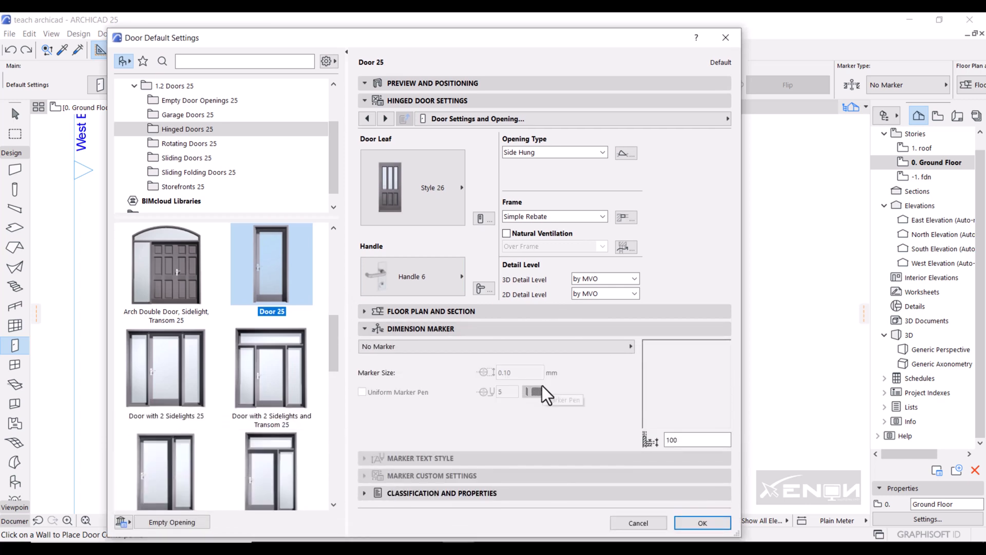
Step: Assign D Marker 25 with no marker head, no extension line and marker position 0
click(495, 346)
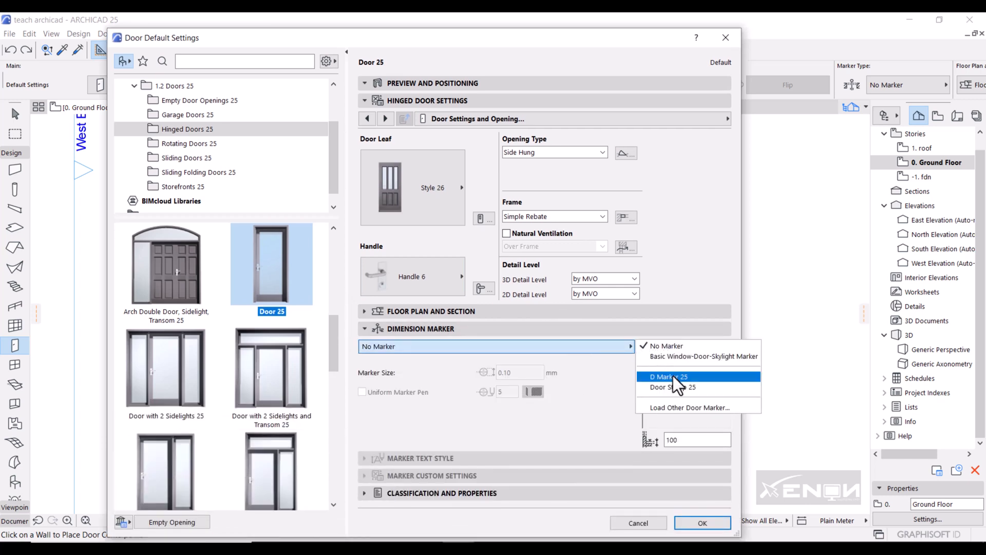
click(668, 376)
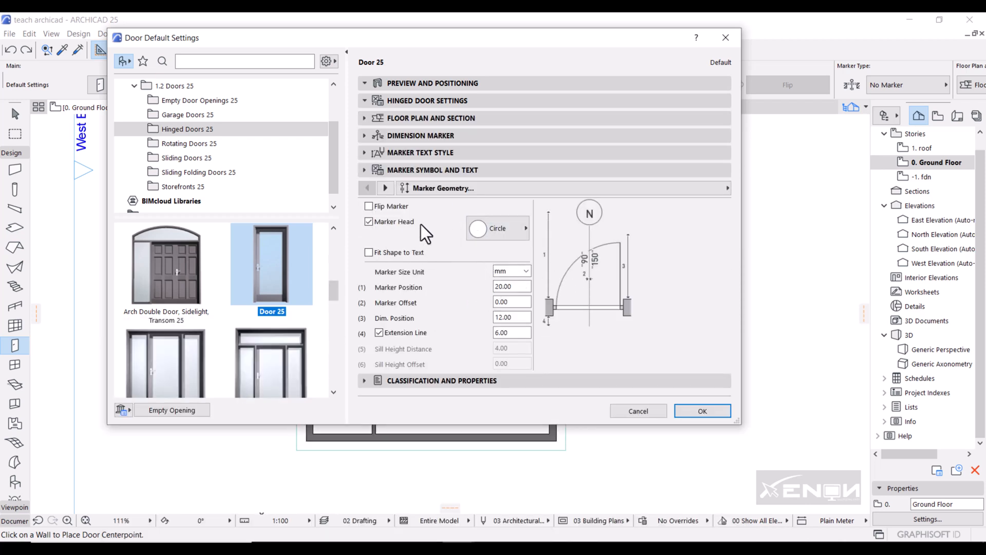
mouse_move(618, 214)
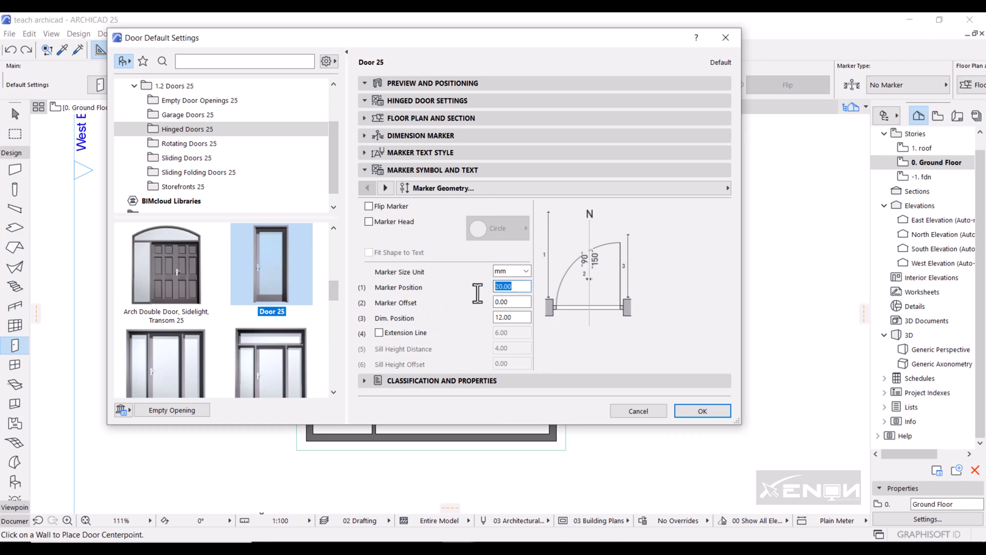
text(0)
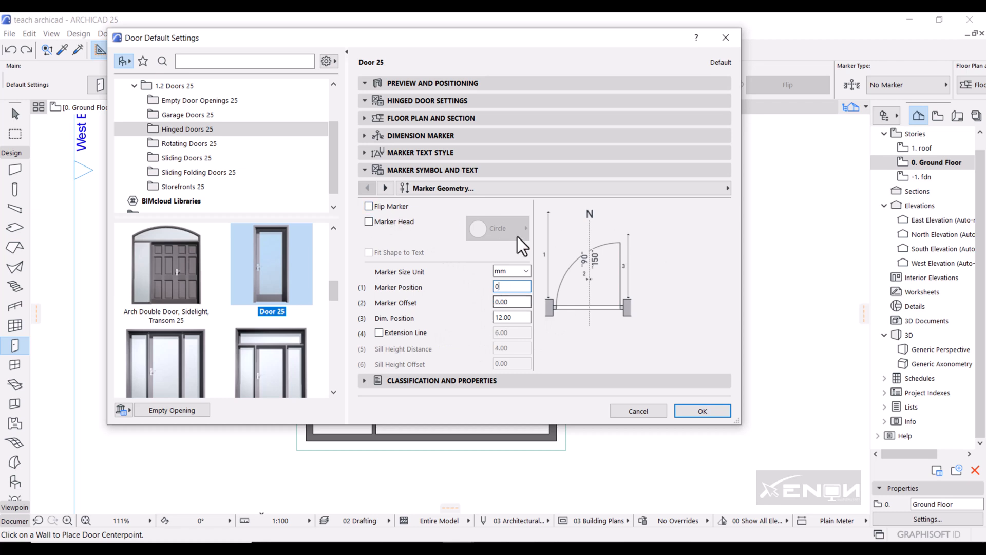
click(727, 188)
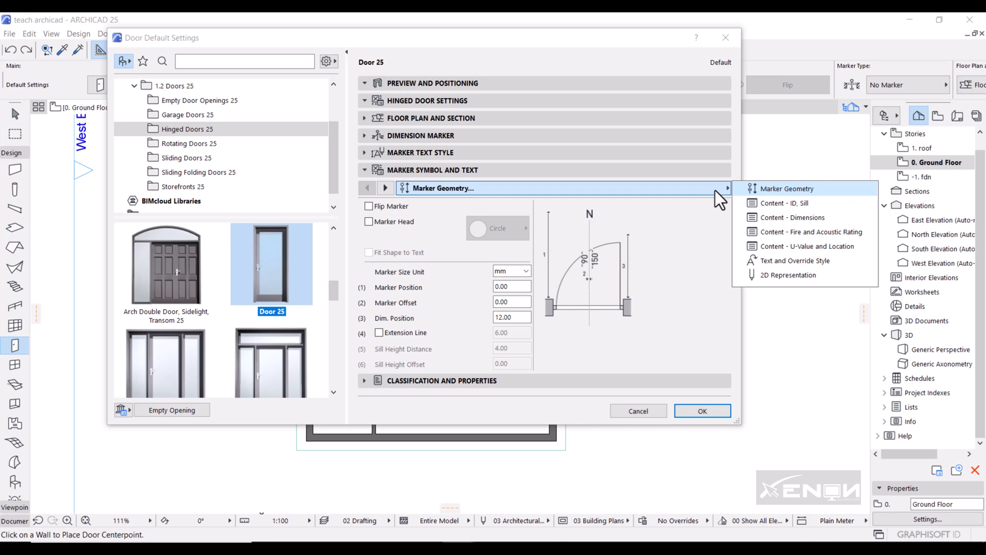
mouse_move(453, 342)
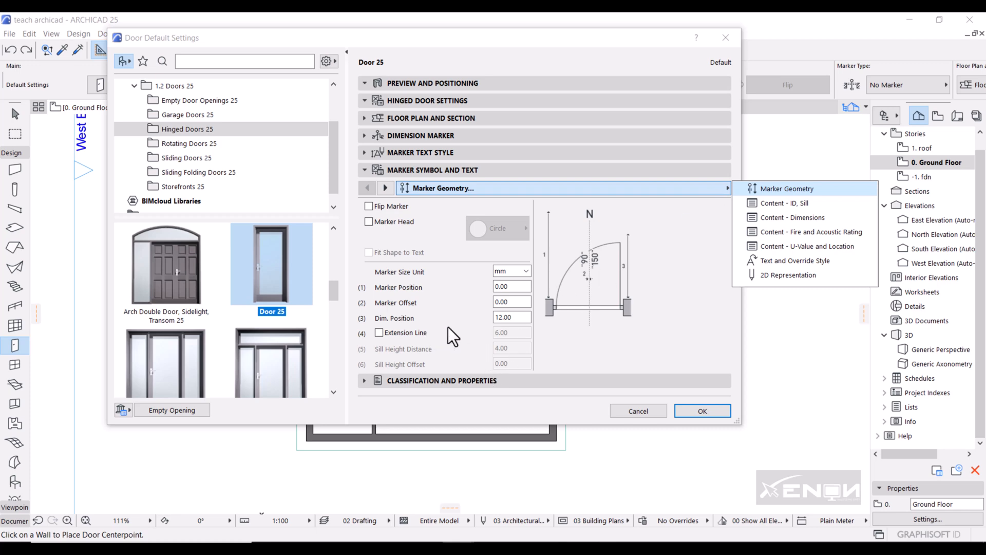
mouse_move(438, 331)
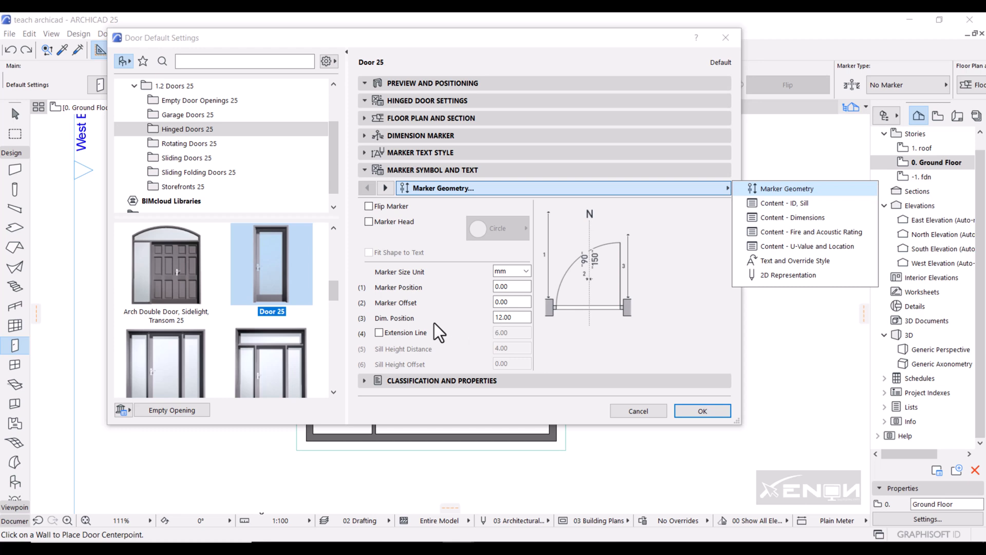
Step: Review the marker's ID/Sill, Dimensions, Fire and Acoustic, Text and U-Value pages, leaving only ID on
click(788, 202)
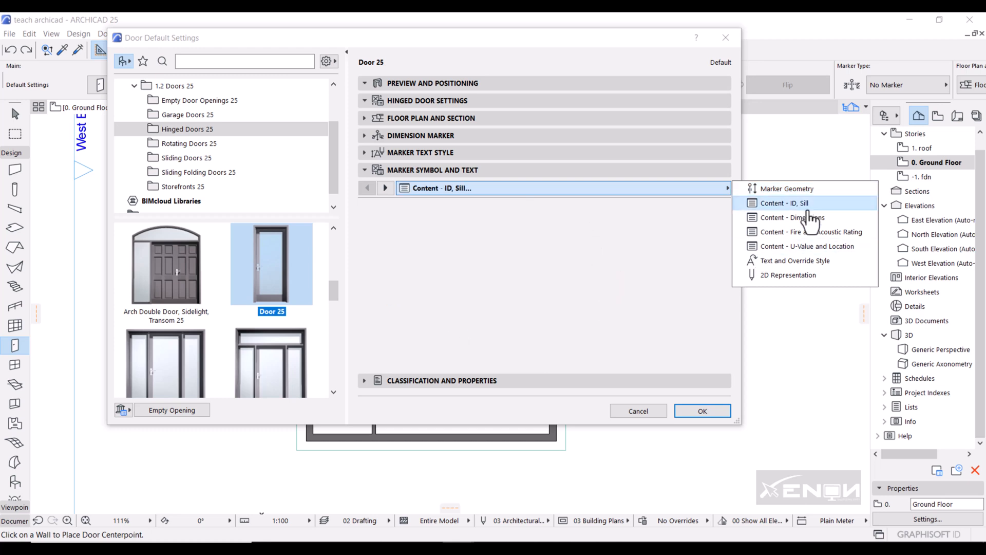
click(779, 202)
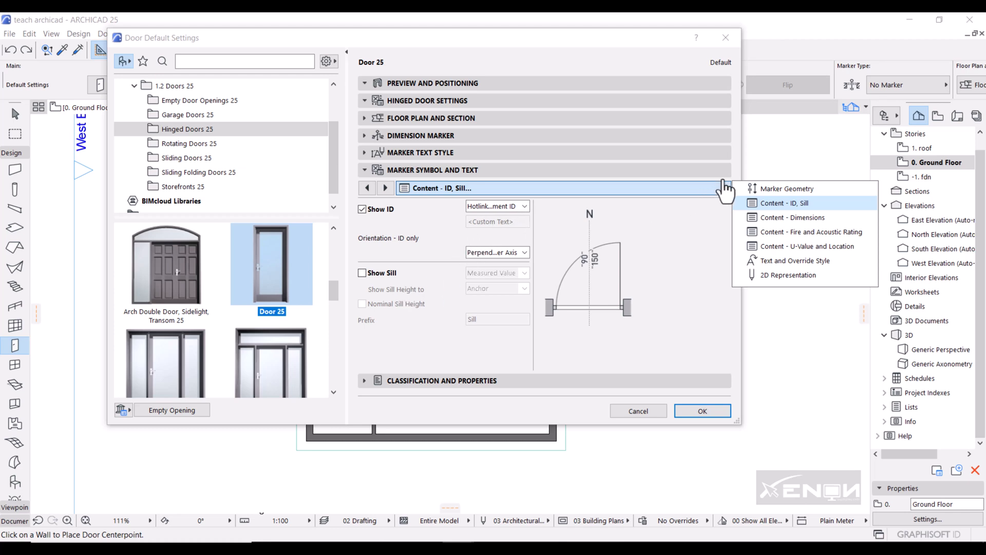
click(792, 218)
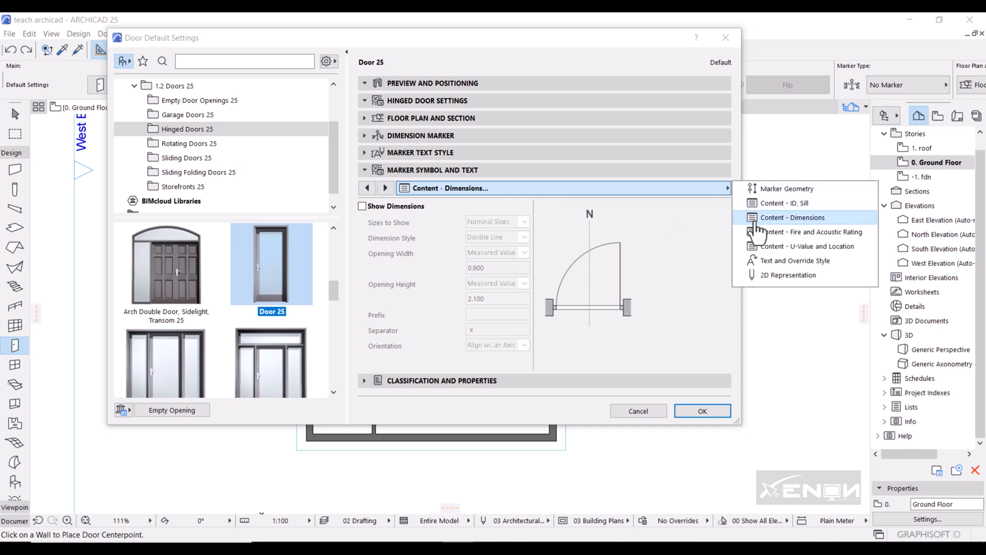
click(812, 232)
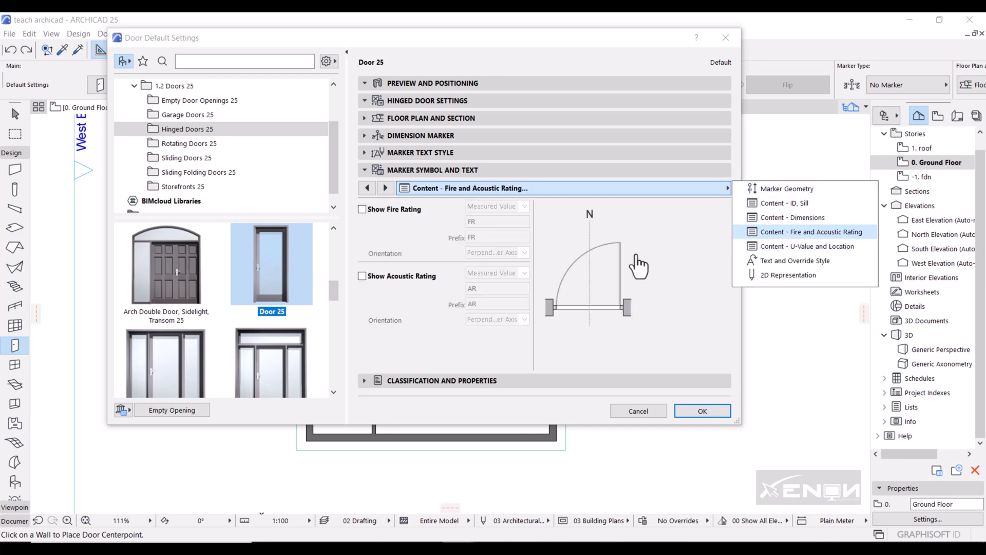
click(793, 261)
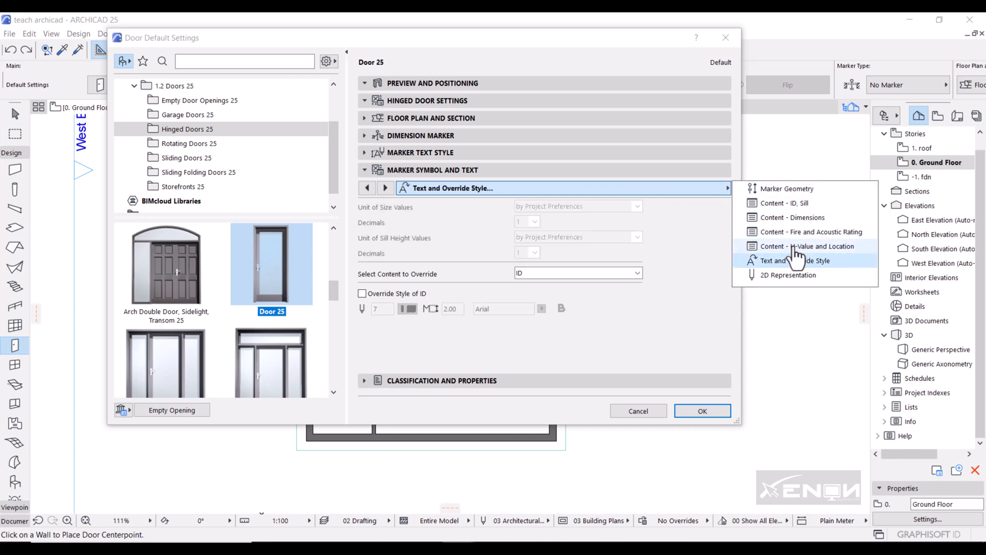
click(801, 246)
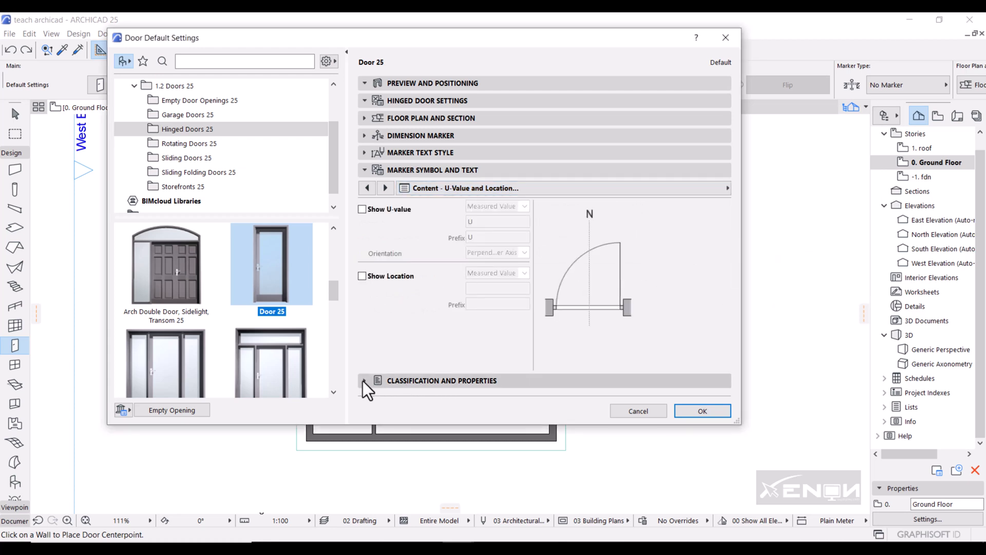
Step: Replace the door ID DOO - 001 with D1 and confirm the settings with OK
click(374, 380)
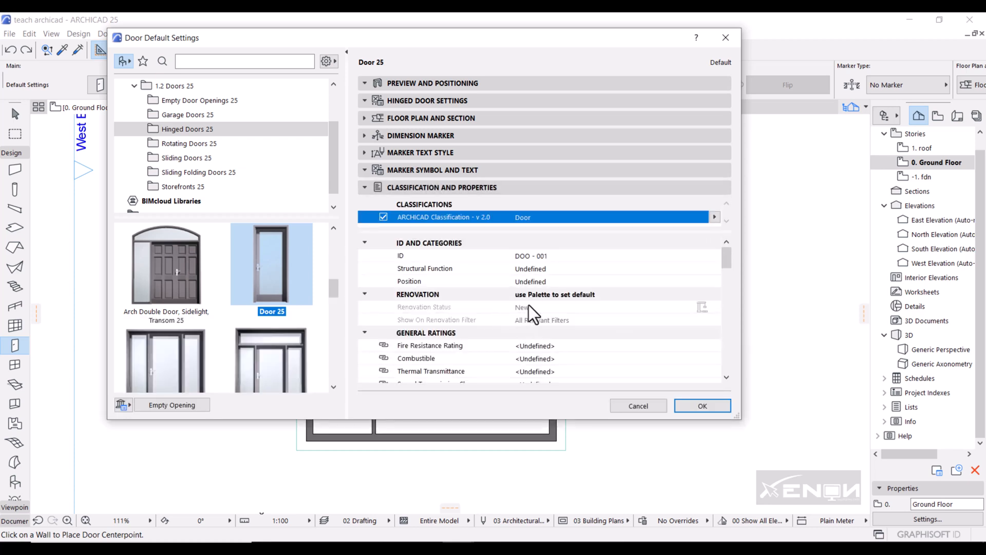
click(550, 256)
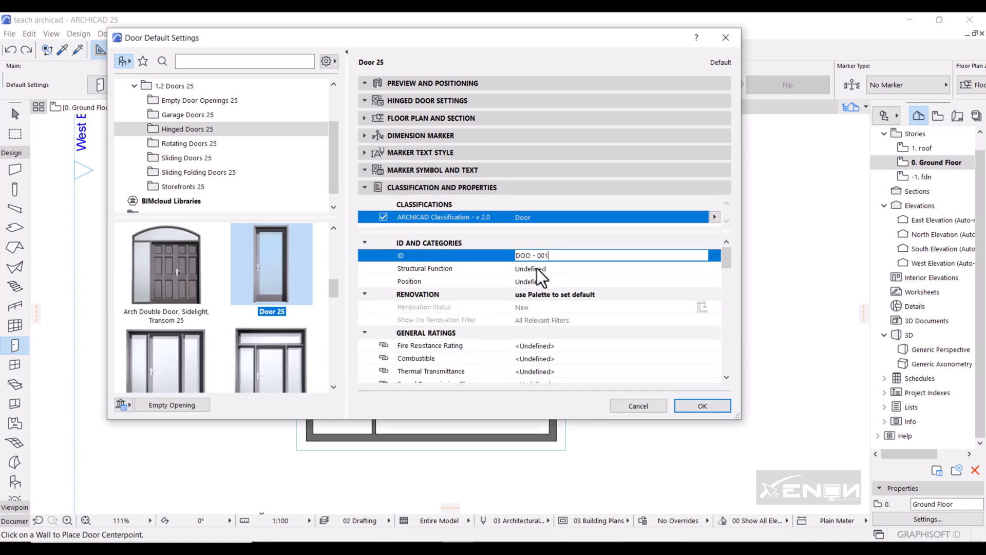
double_click(529, 254)
text(D1)
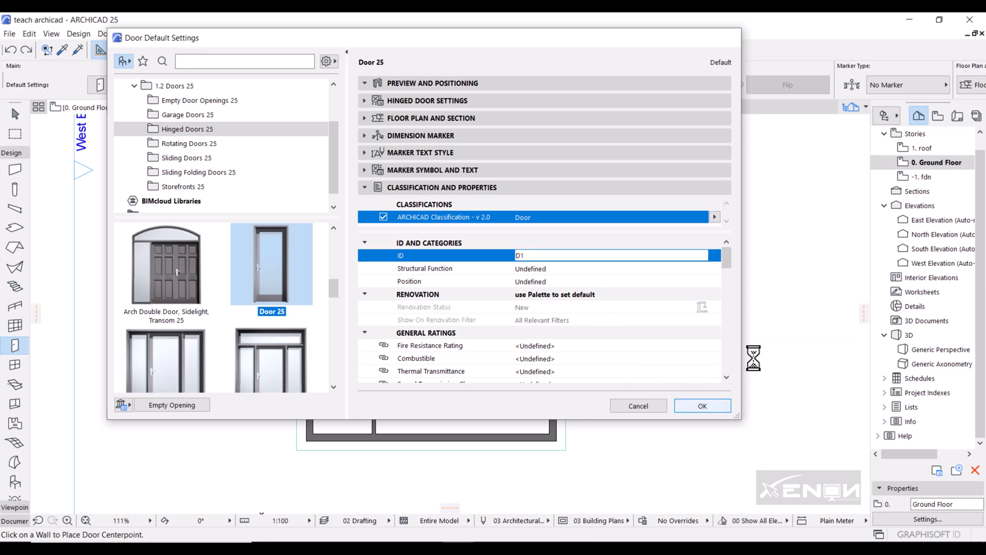
click(702, 406)
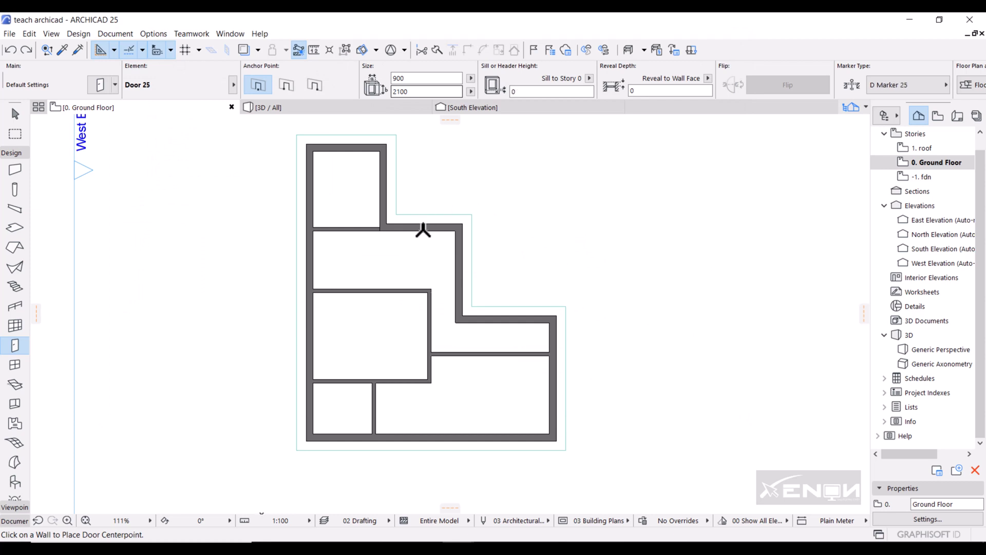
mouse_move(424, 224)
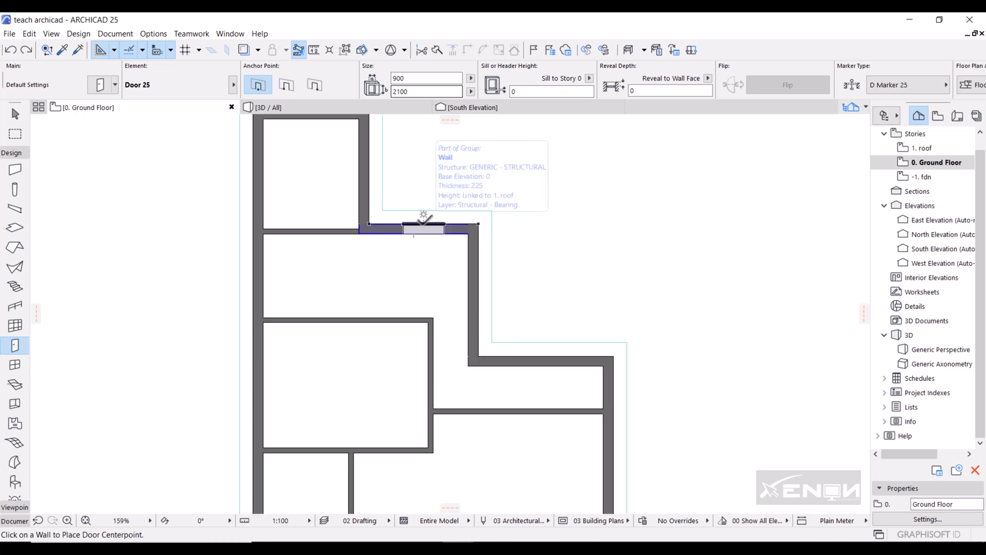
Step: Place door D1 in the short top wall and door D2 on the lower wall below the inner corner
click(423, 225)
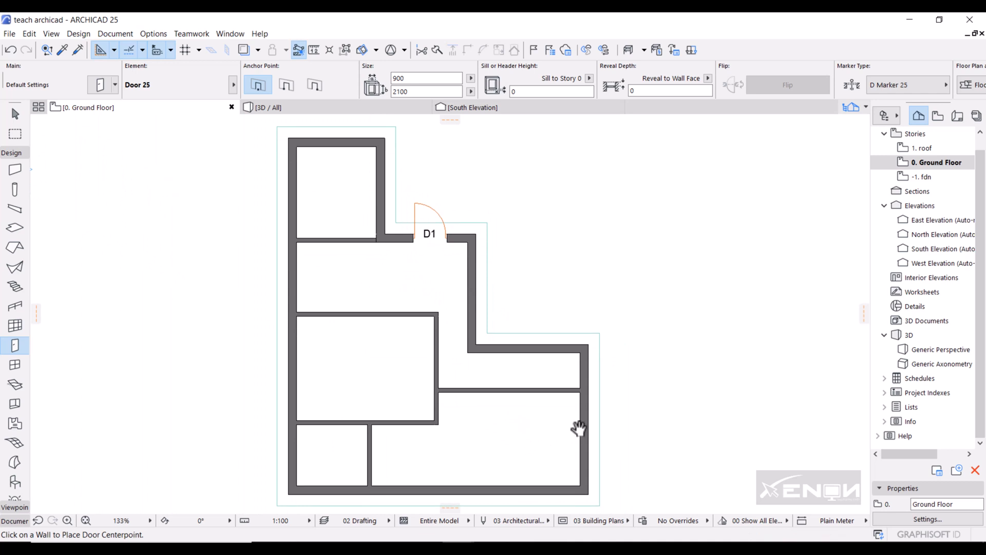
mouse_move(509, 345)
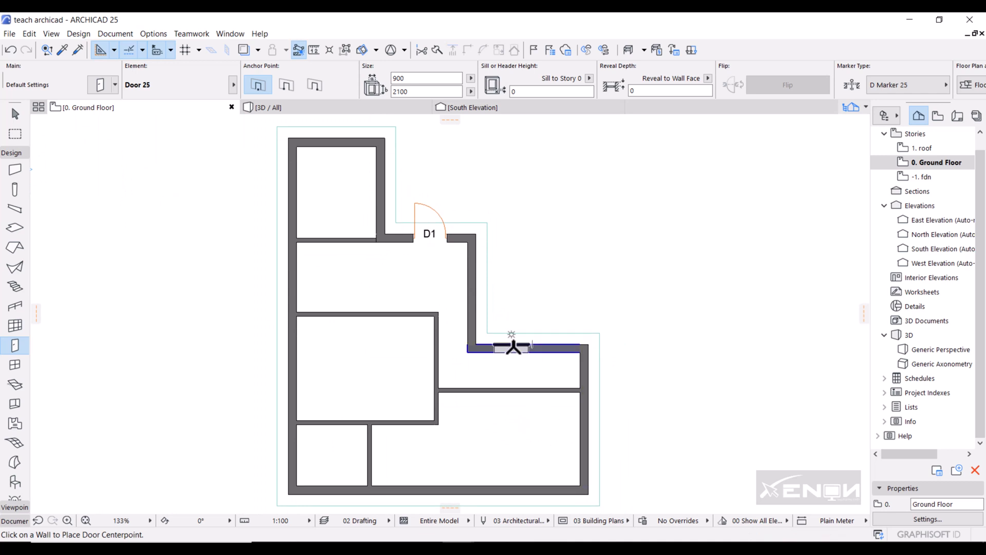
click(511, 348)
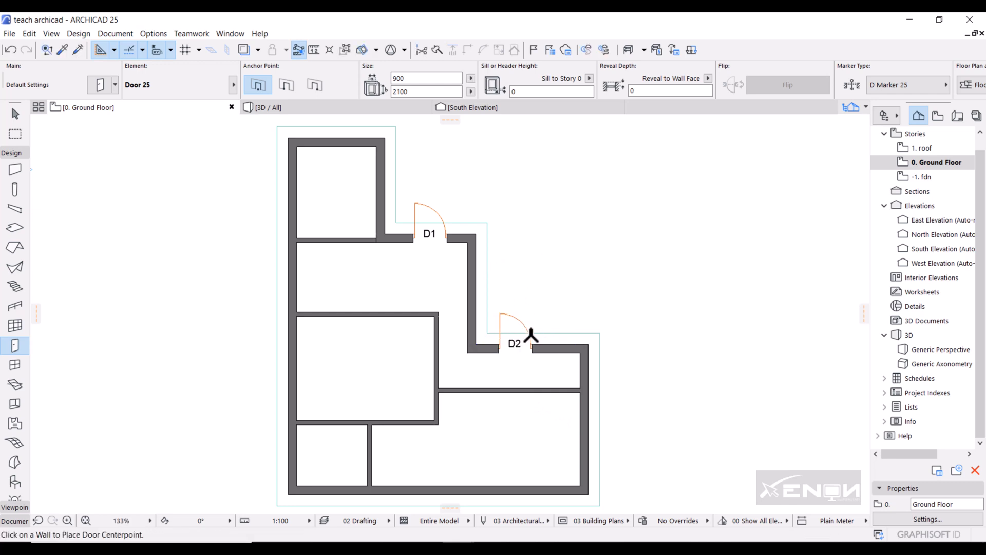
mouse_move(530, 338)
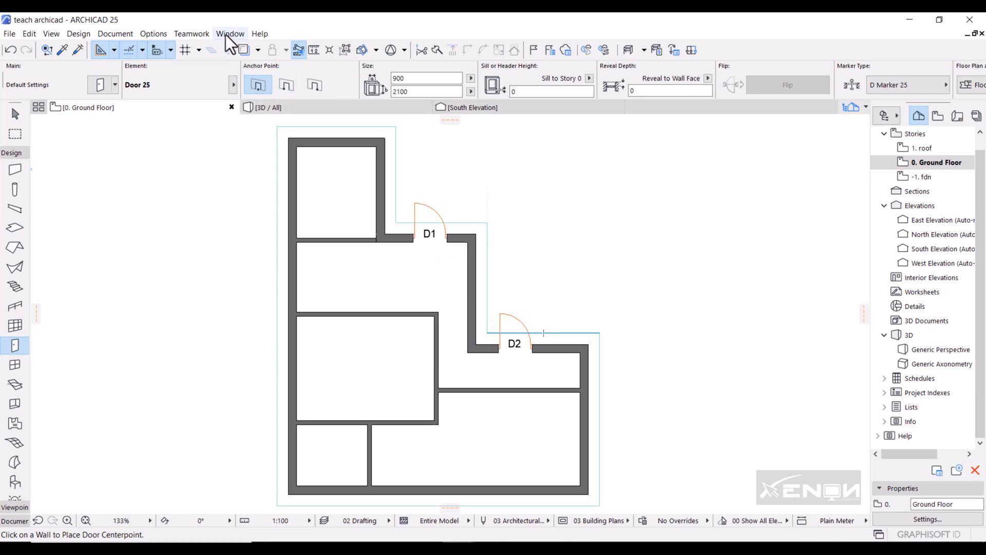
Step: Turn off 'Assign New Element ID to Each New Element' in Work Environment and confirm
click(154, 34)
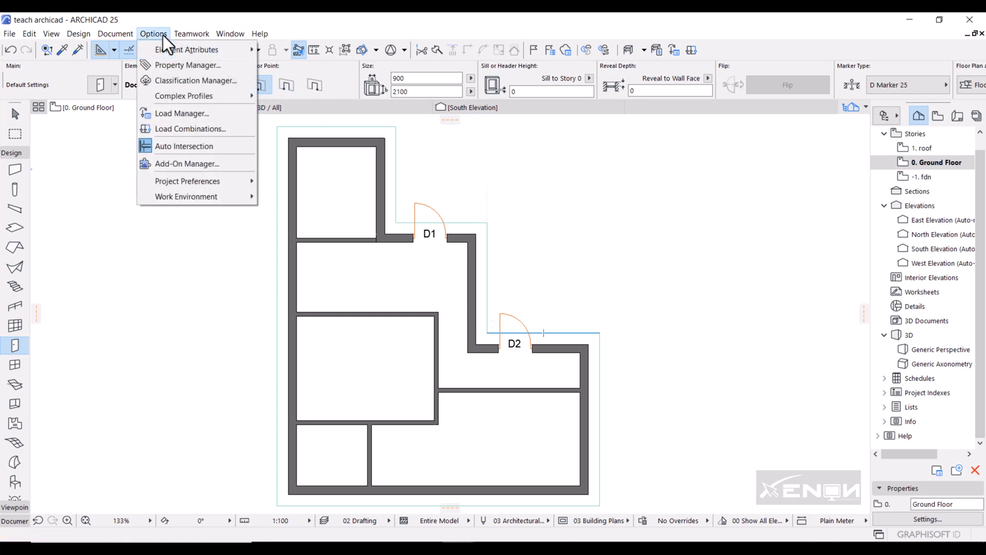
mouse_move(201, 196)
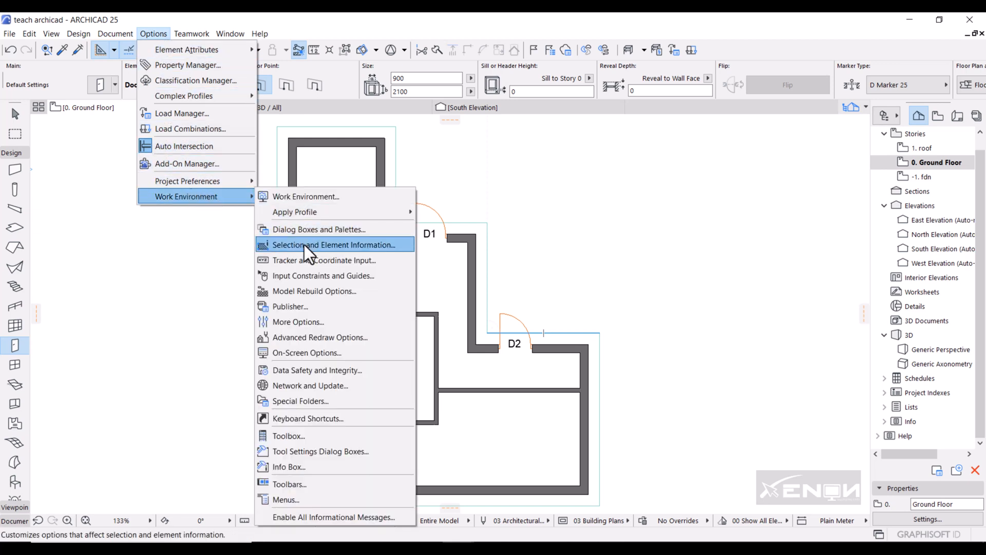
mouse_move(308, 296)
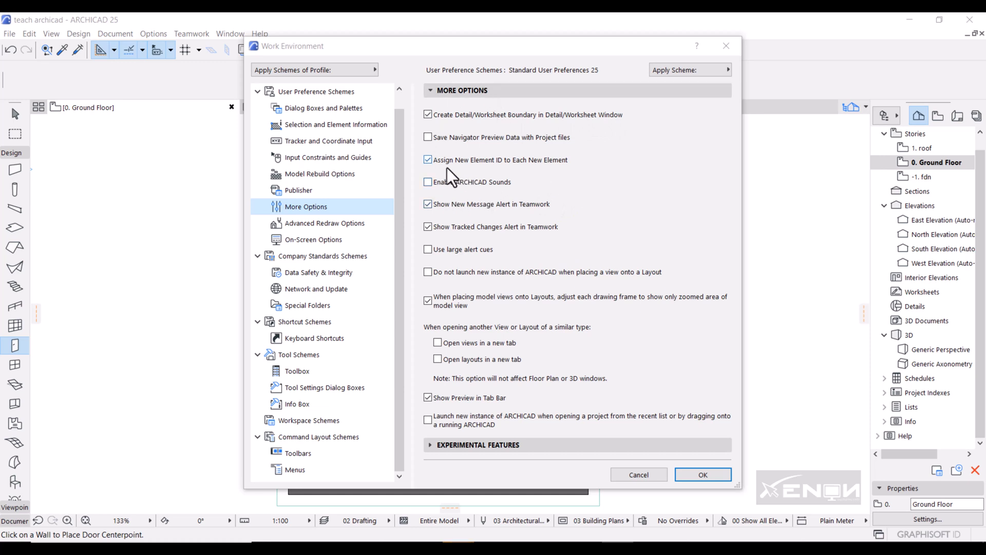
mouse_move(488, 186)
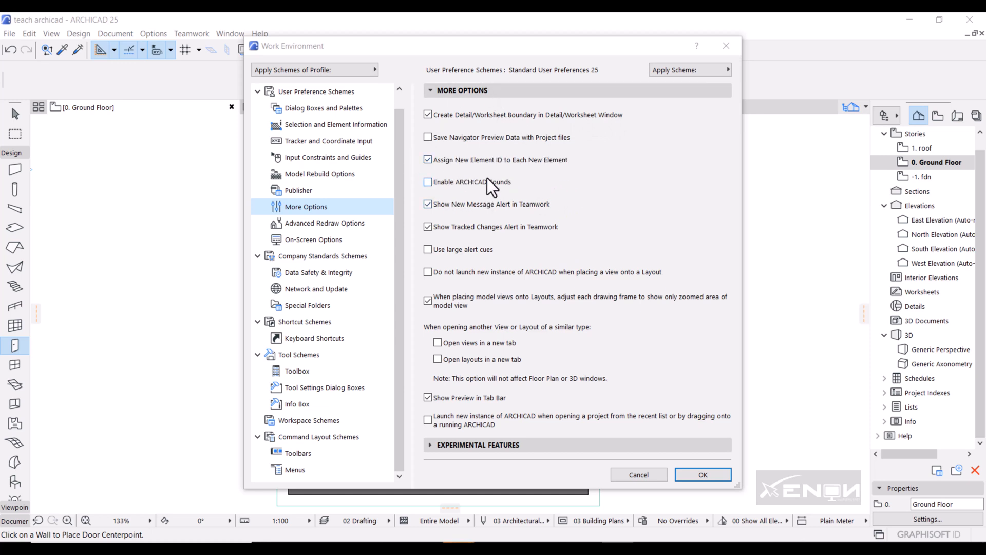
mouse_move(431, 177)
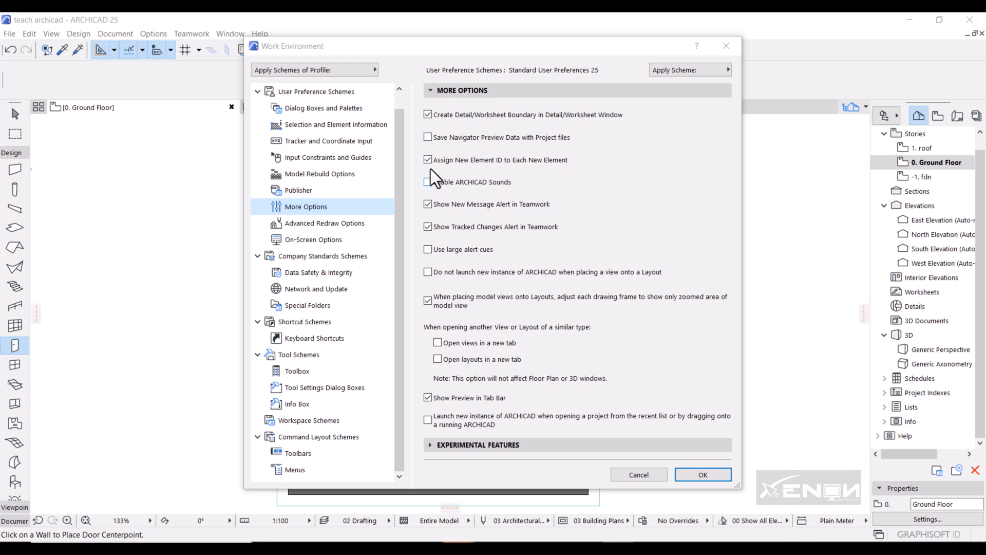
click(428, 159)
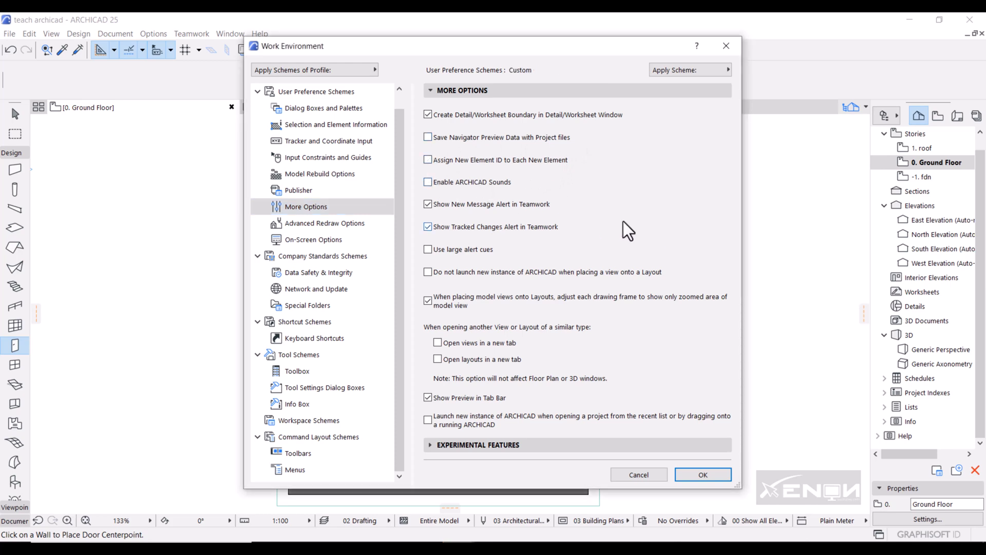
click(702, 474)
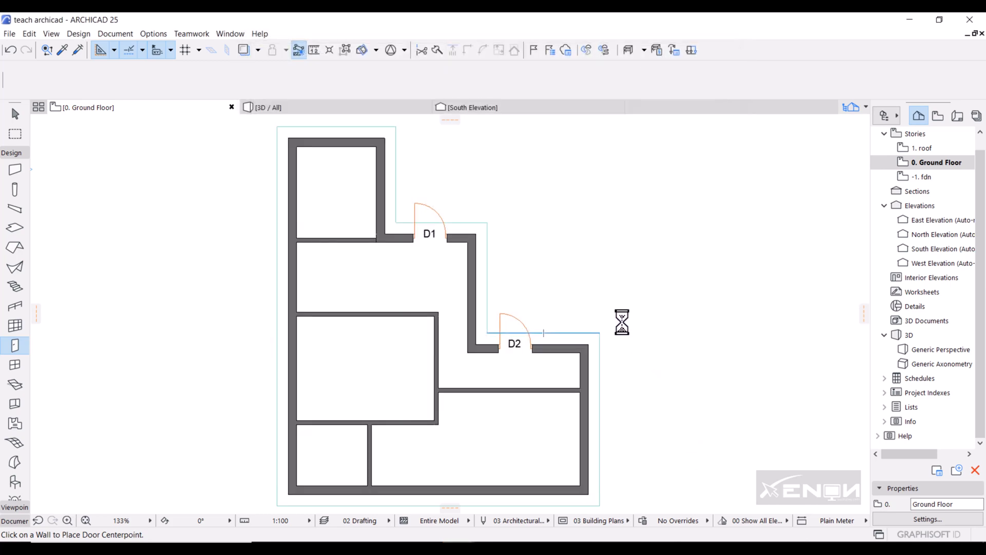
mouse_move(503, 267)
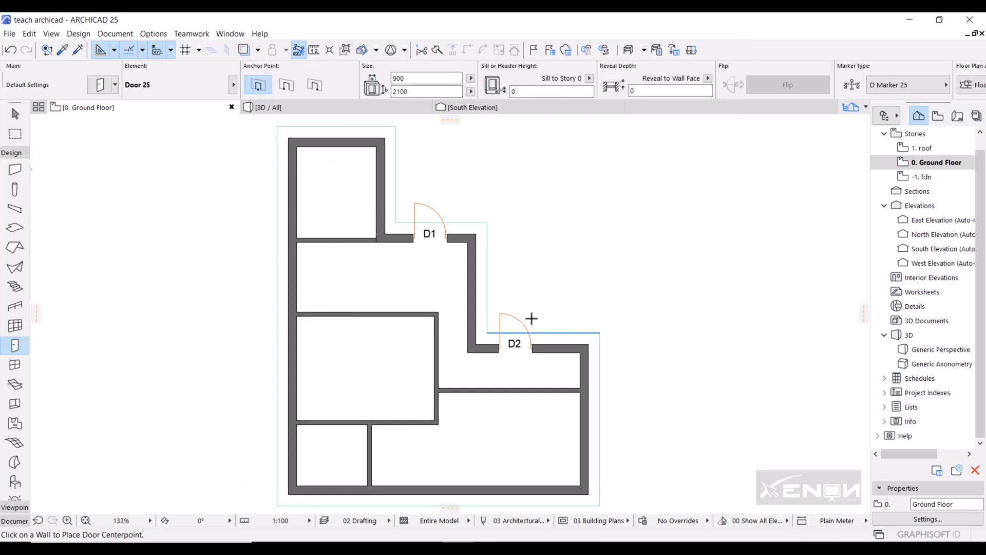
Step: Delete the D2 door and place a new door on the lower wall that also reads D1
click(511, 353)
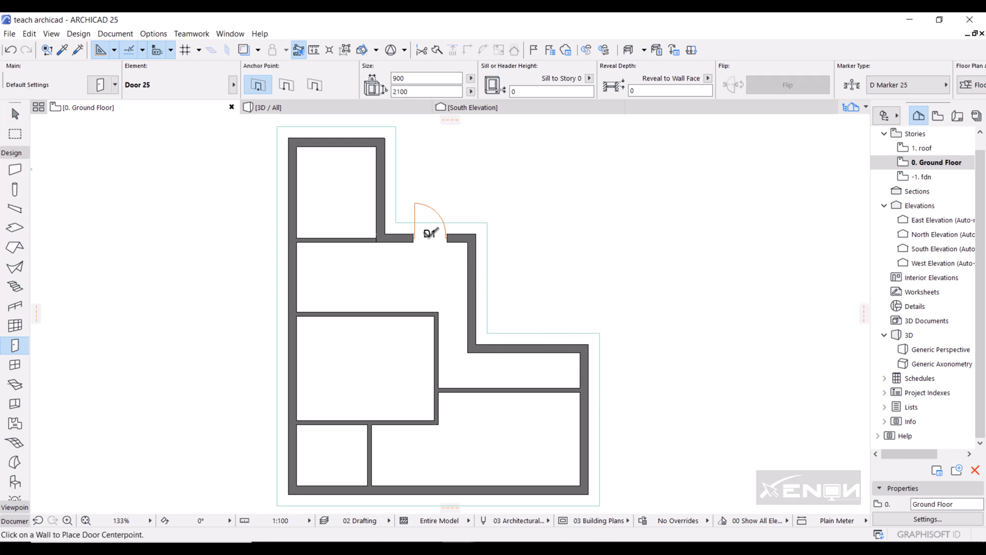
key(Alt)
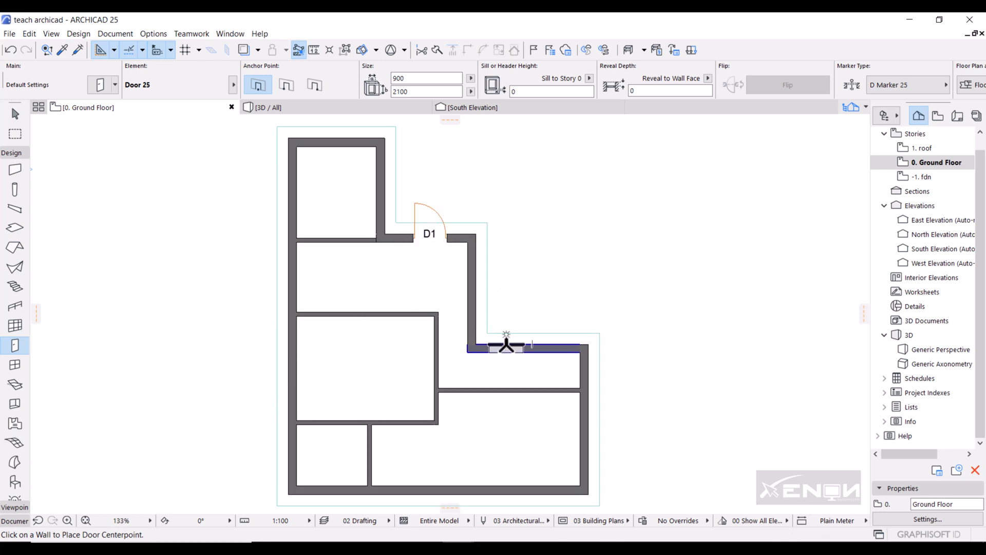
click(507, 347)
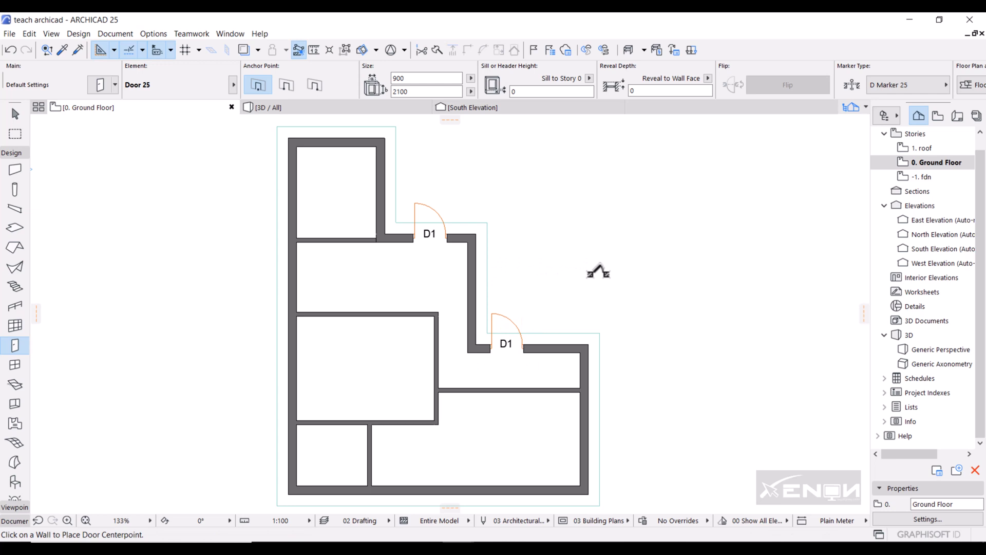
mouse_move(514, 466)
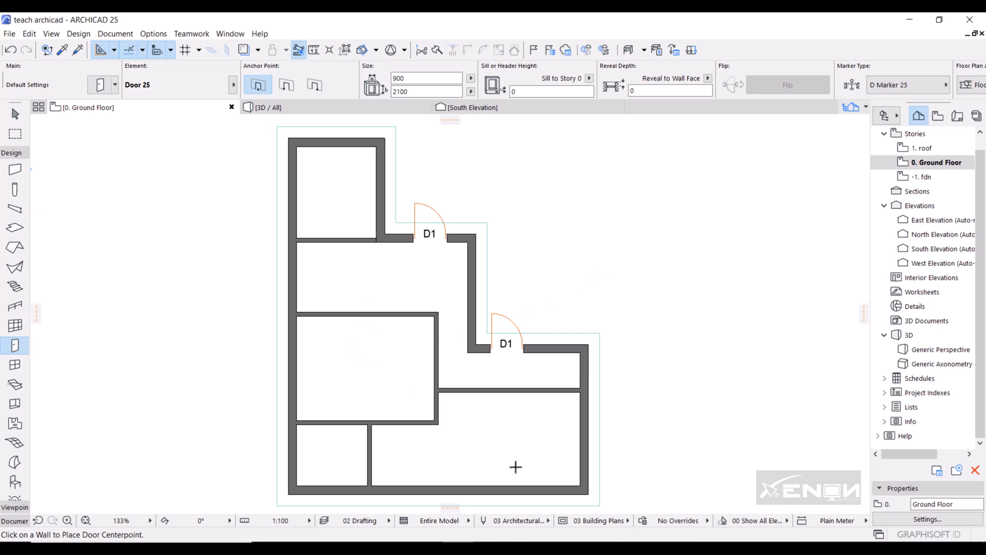
mouse_move(391, 323)
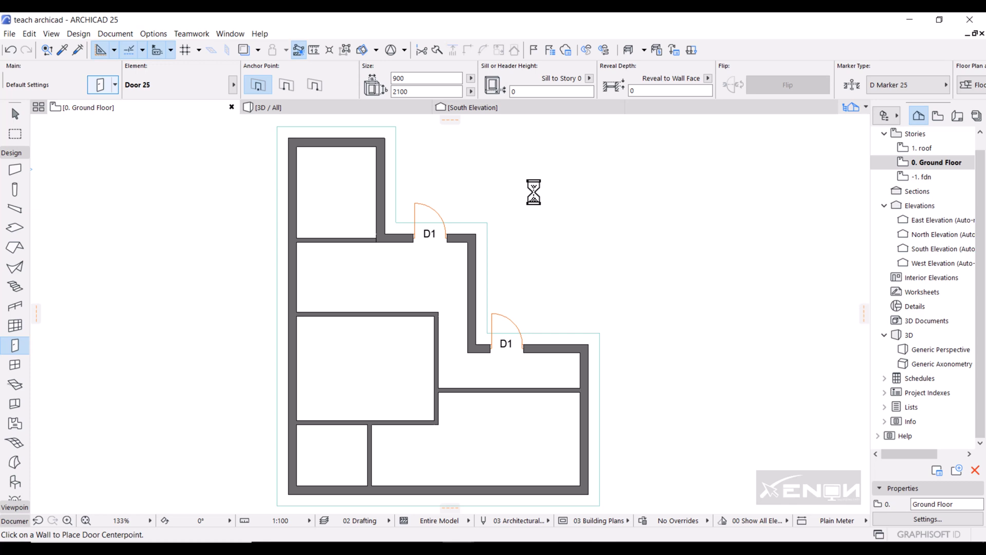
Step: Give the Door defaults ID D2 and width 800, then confirm
click(97, 84)
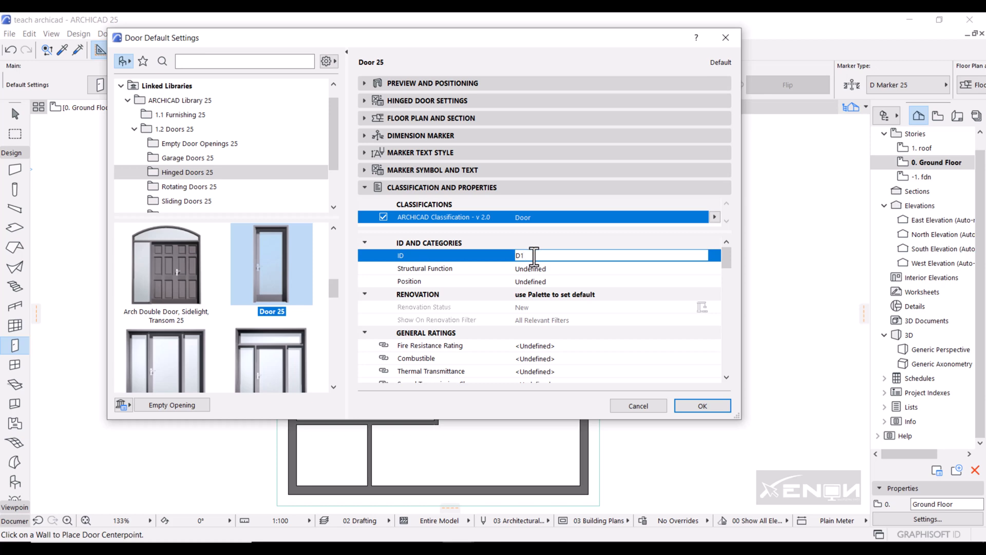
text(D2)
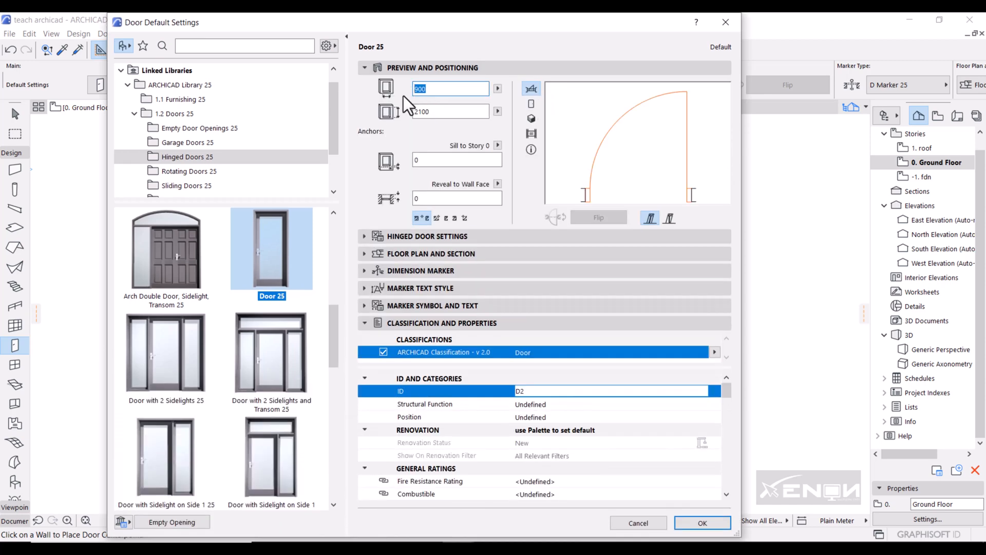
text(800)
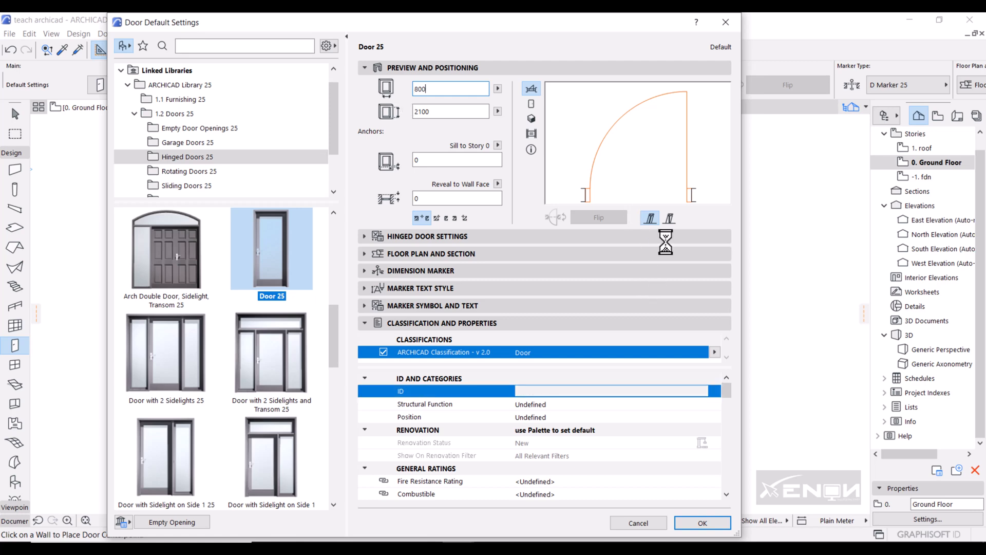
click(703, 521)
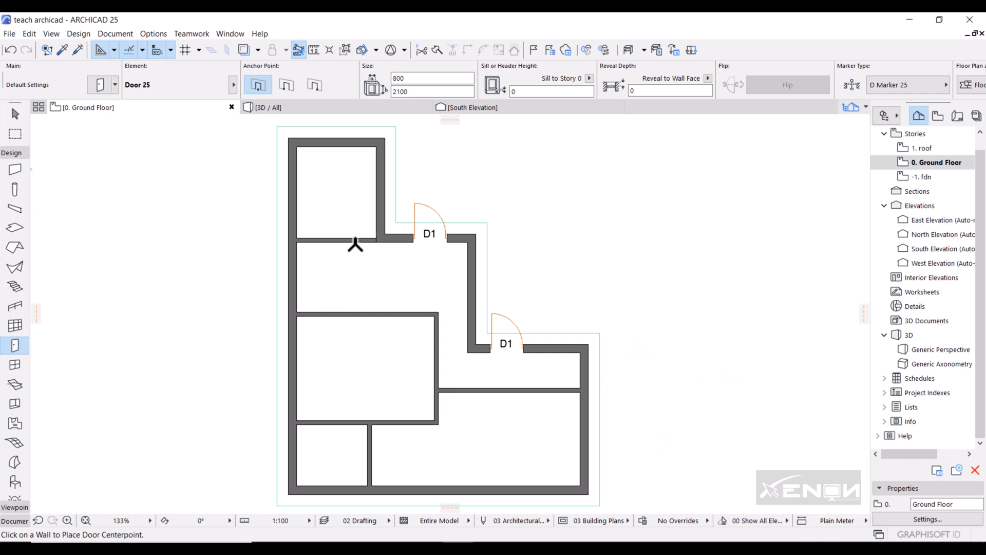
Step: Place D2 doors swinging into the top-left and middle-left rooms
click(355, 249)
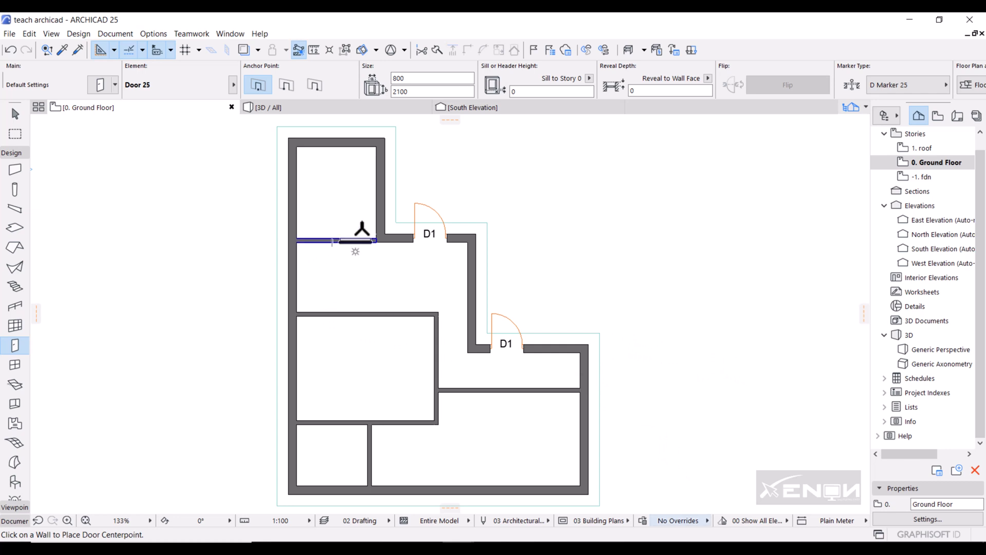
click(353, 250)
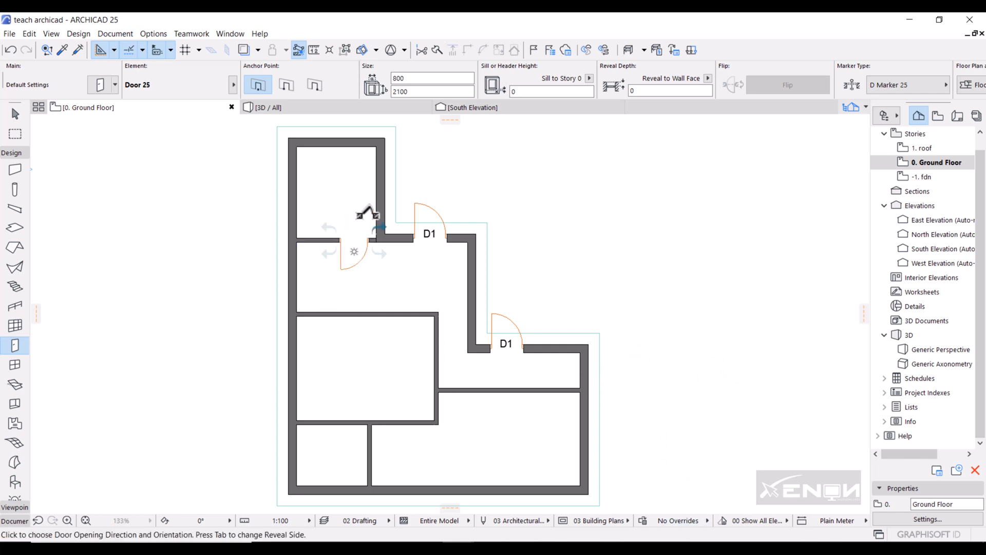
click(378, 226)
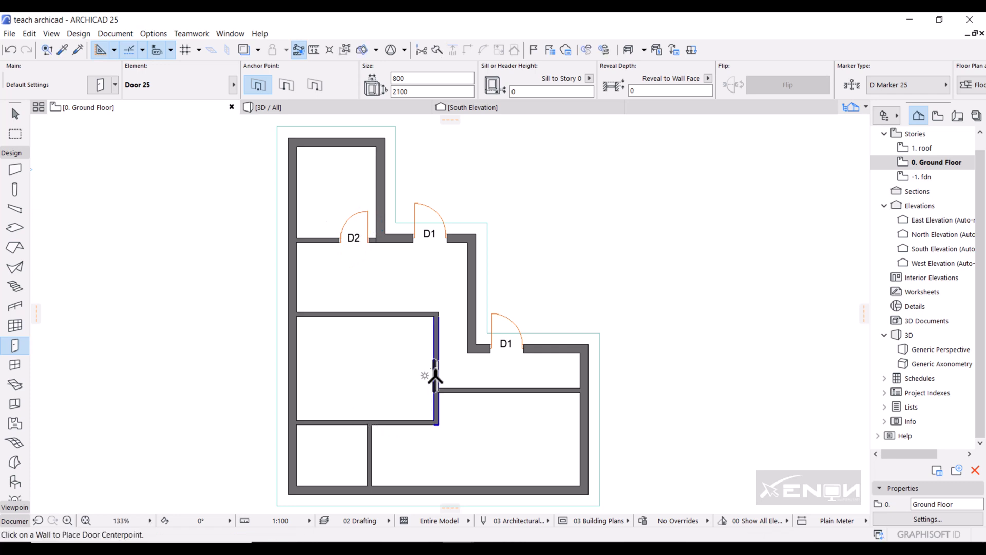
mouse_move(432, 369)
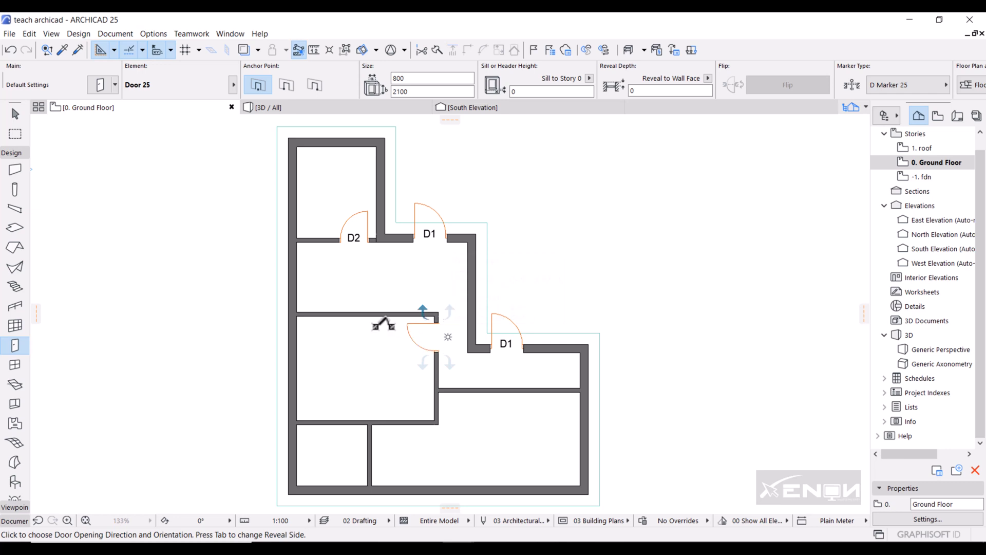
click(421, 308)
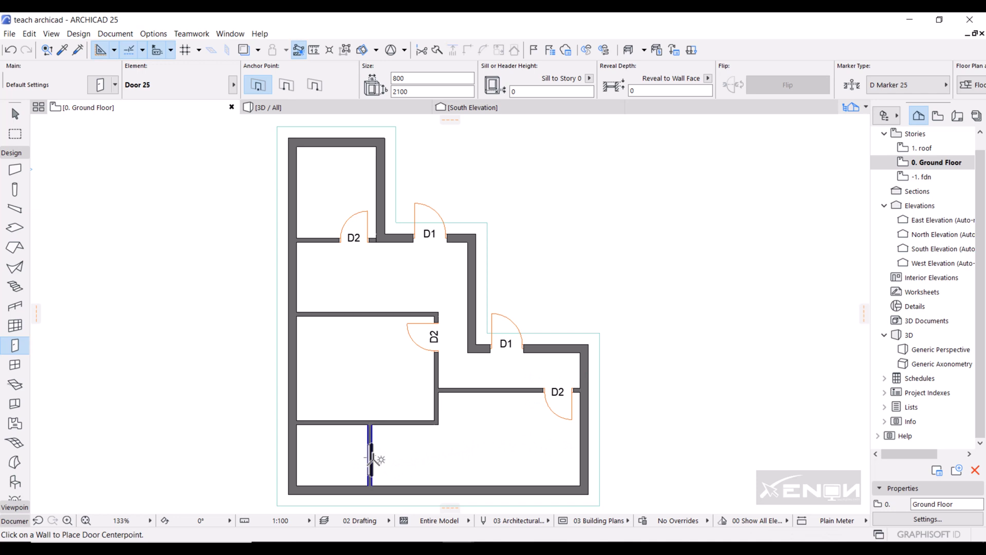
Step: Place a D2 door in the lower interior wall and set its swing
click(370, 458)
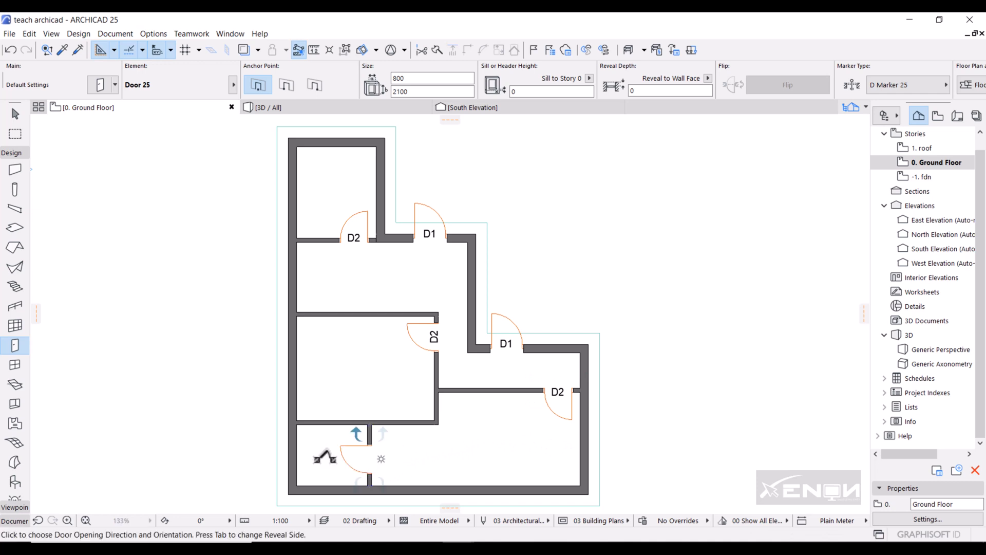
click(354, 458)
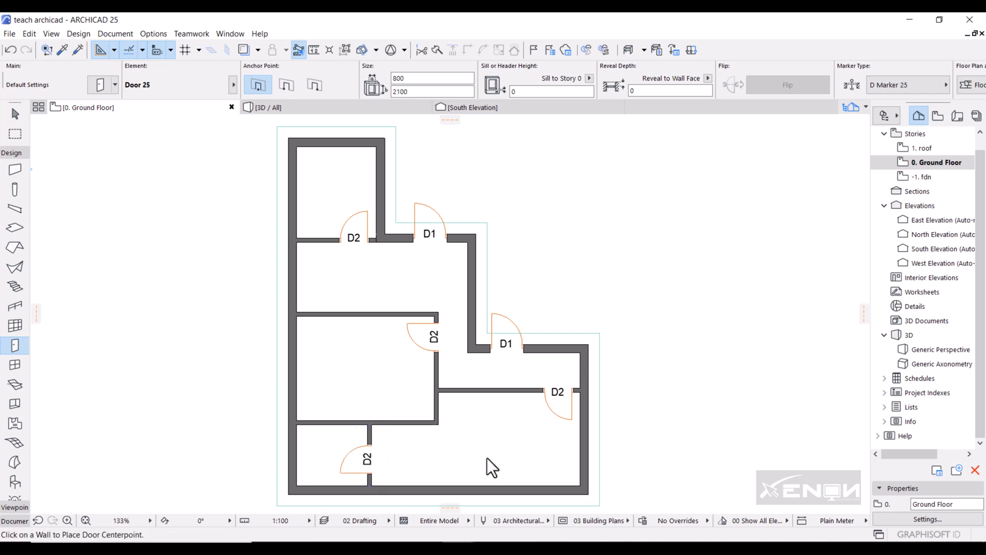
mouse_move(267, 225)
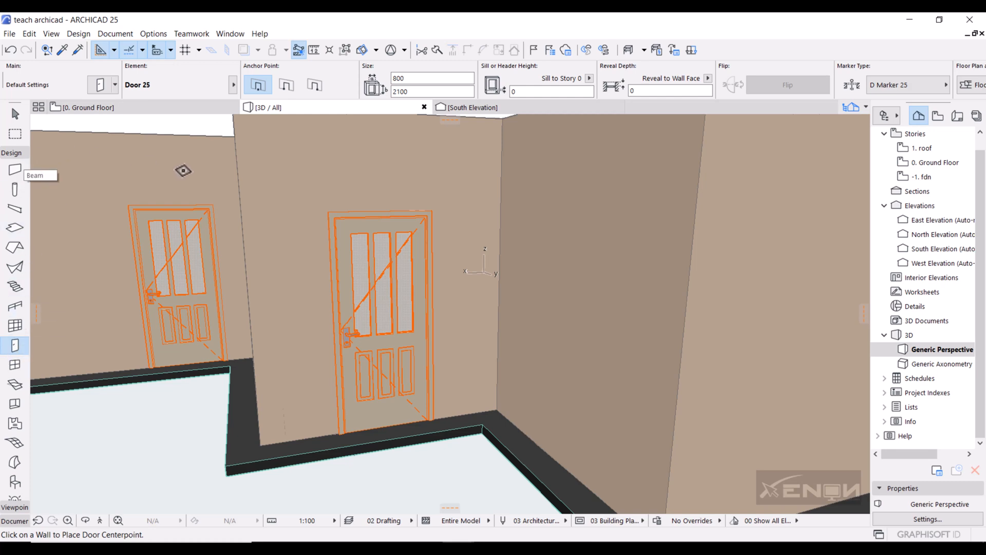
Step: Select all six doors and bring up their shared selection settings
key(ctrl+a)
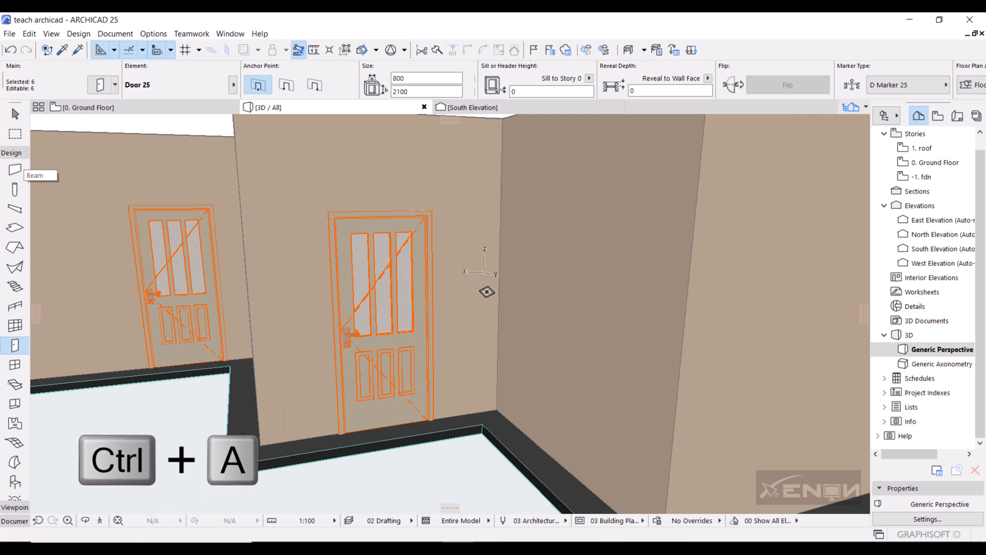
key(ctrl+a)
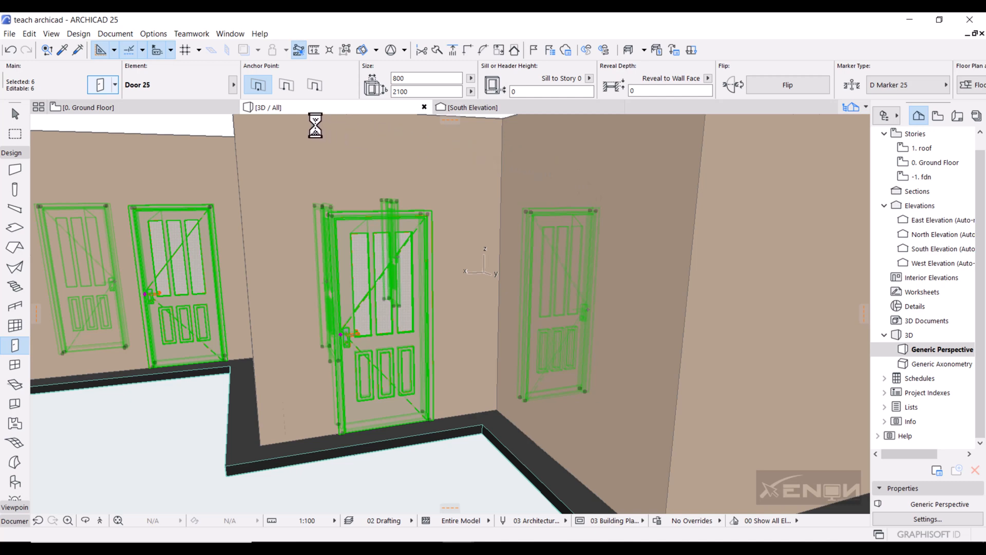
mouse_move(308, 119)
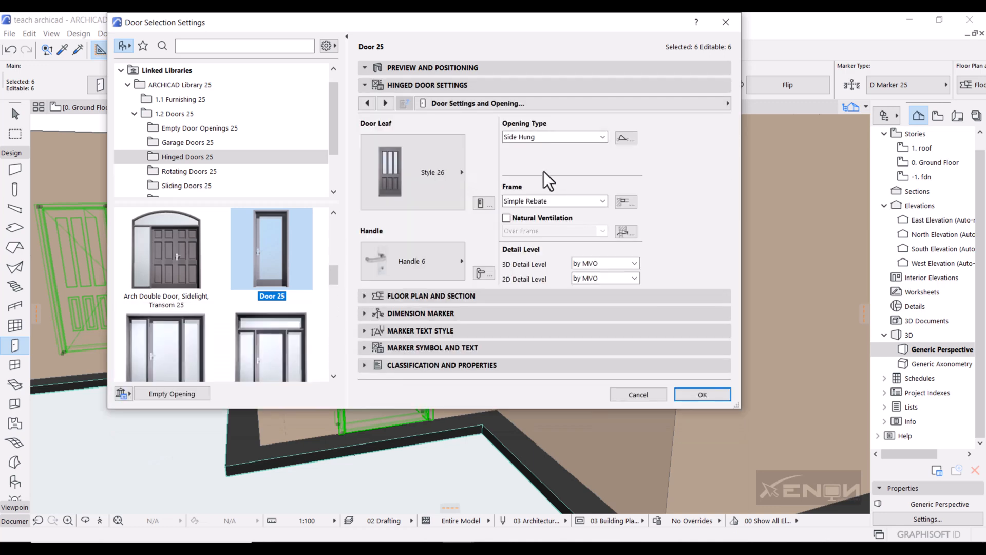
Step: Switch the Hinged Door Settings page to Model Attributes
click(726, 103)
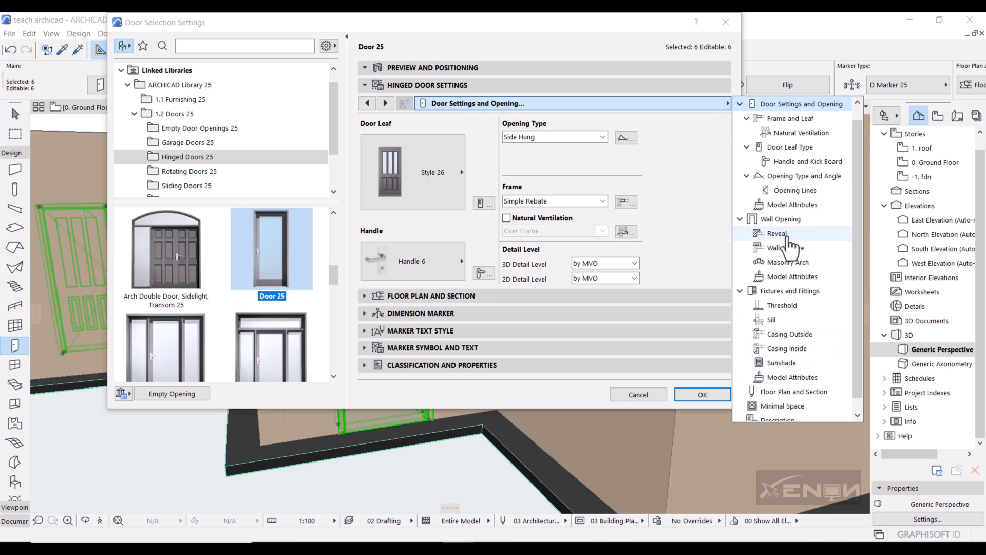
mouse_move(785, 245)
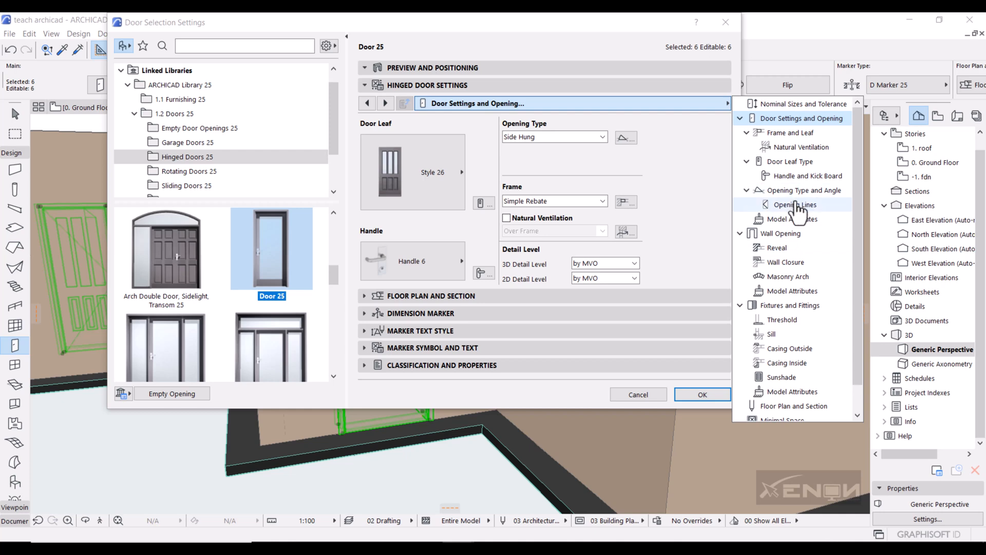
mouse_move(806, 226)
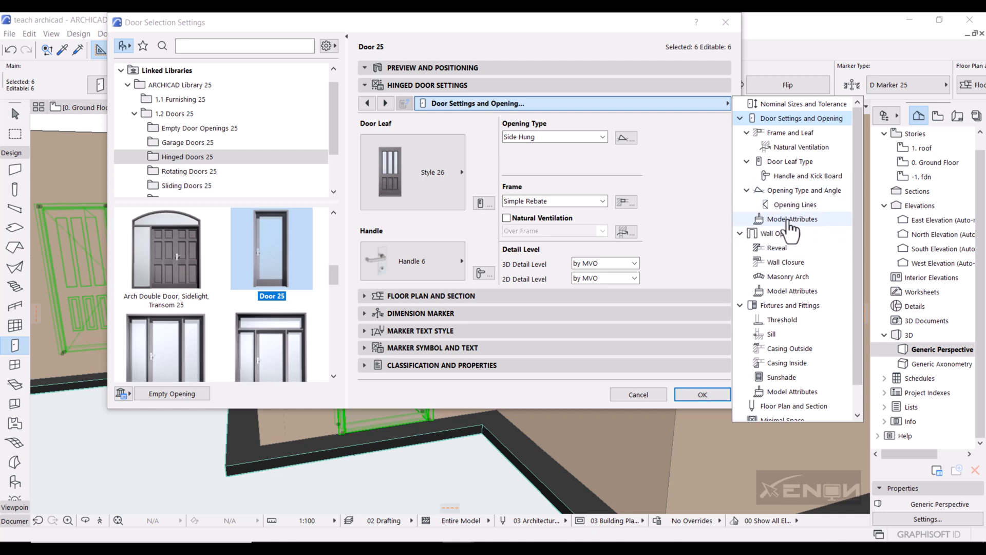
click(793, 219)
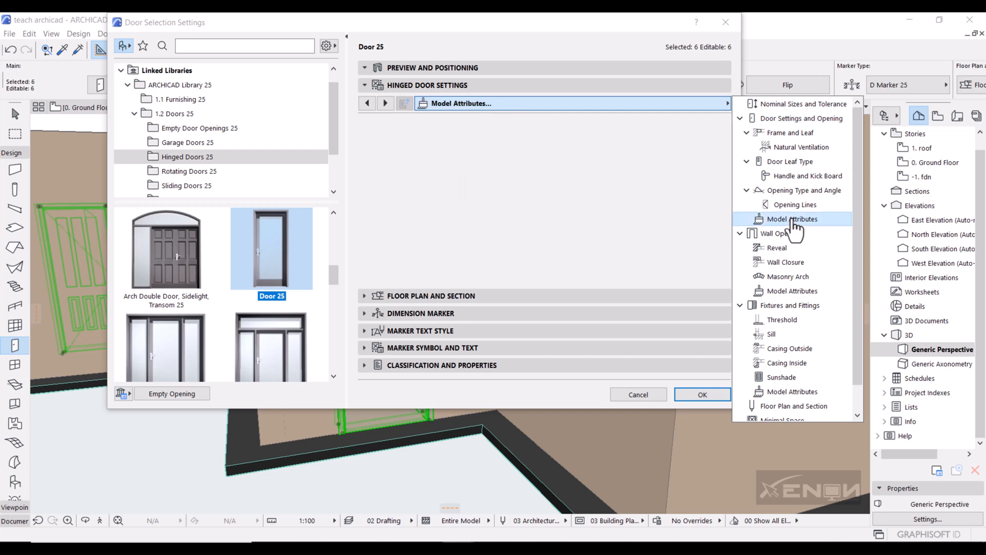
click(791, 219)
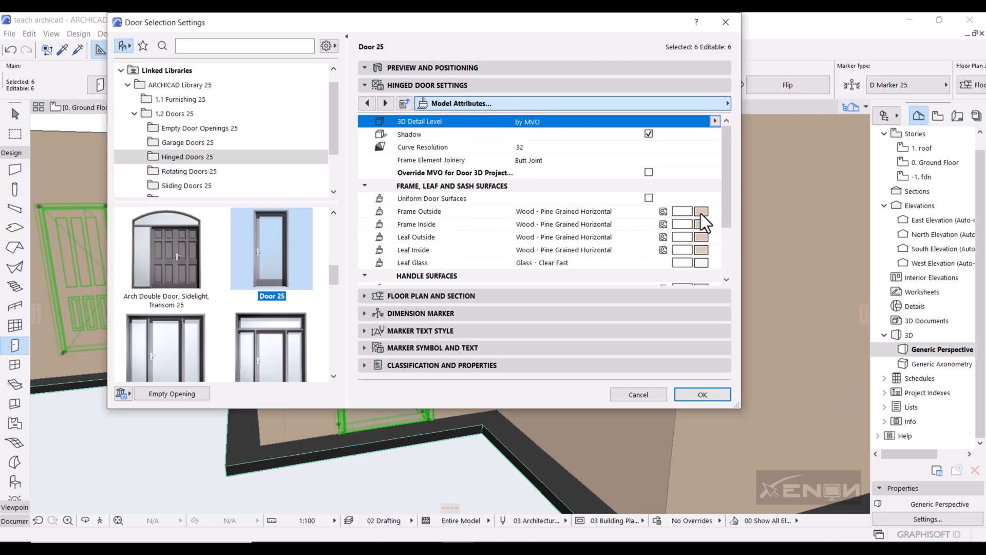
Step: Set the Frame Outside surface to Wood - Mahogany Horizontal
click(700, 210)
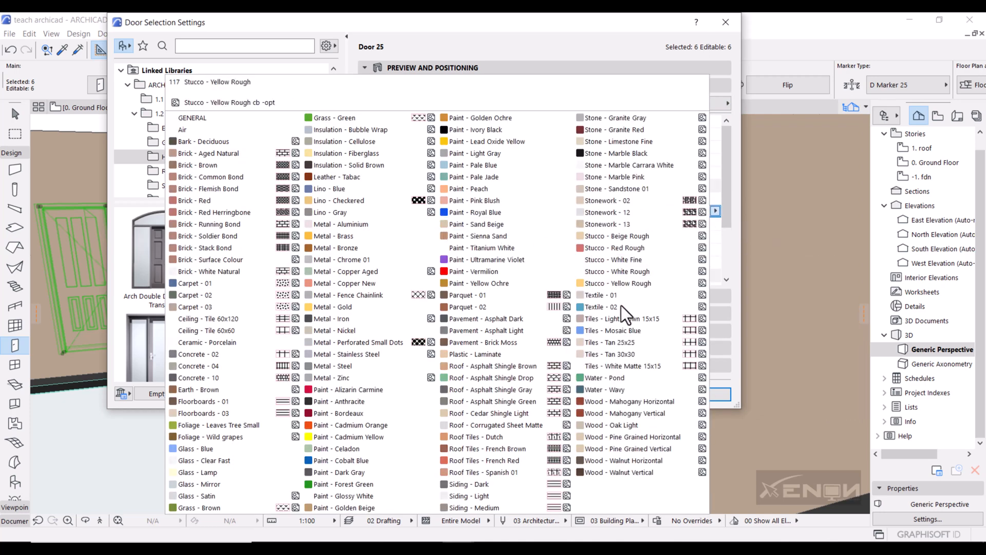
click(487, 306)
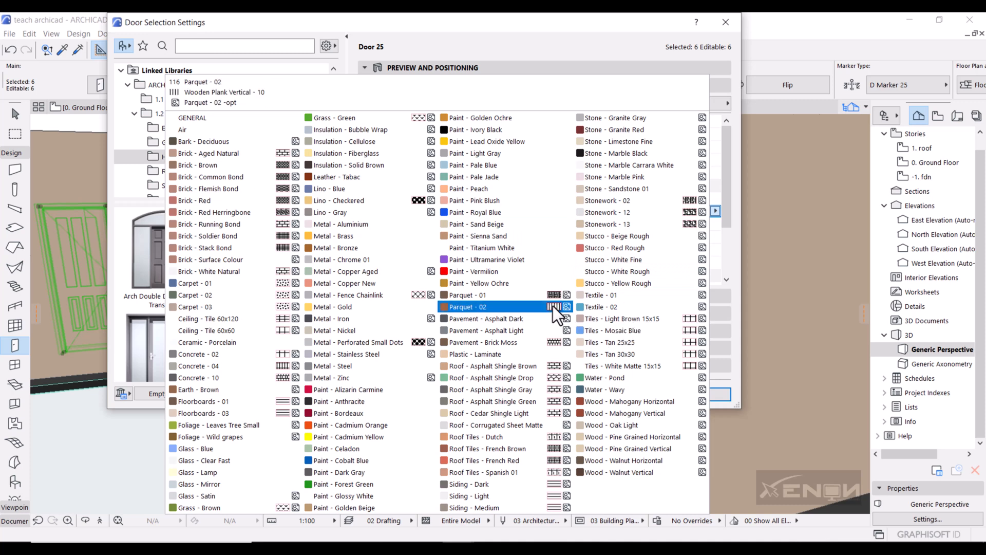
click(610, 294)
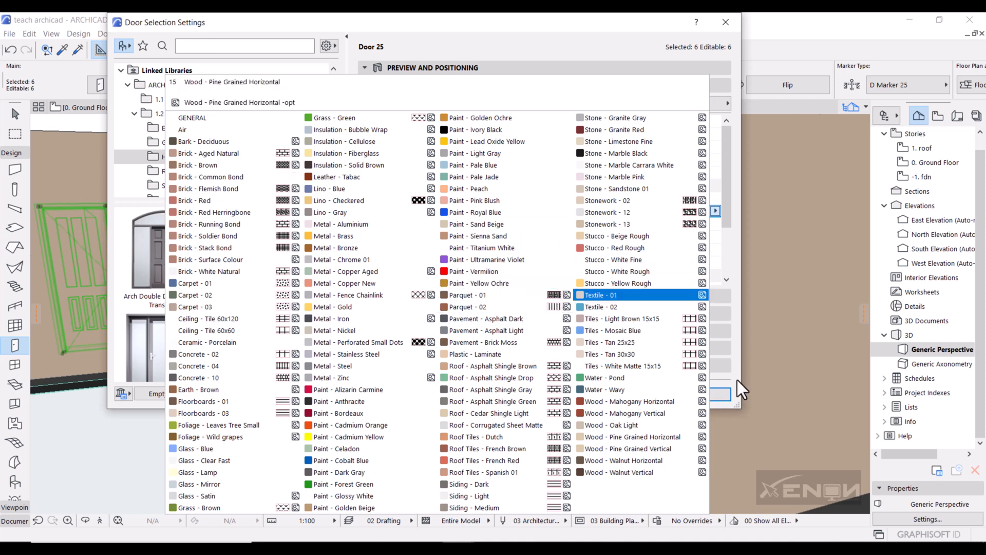
click(628, 400)
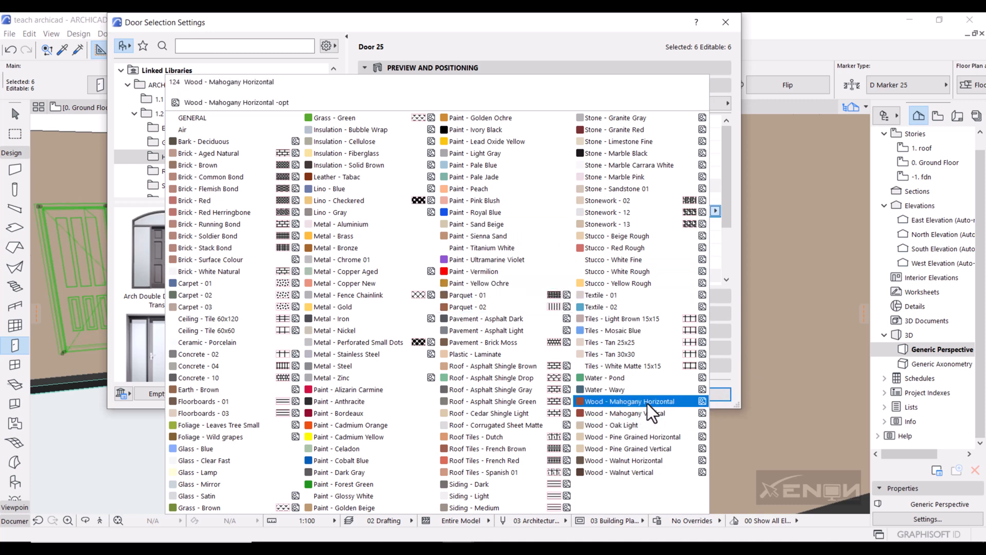
click(629, 400)
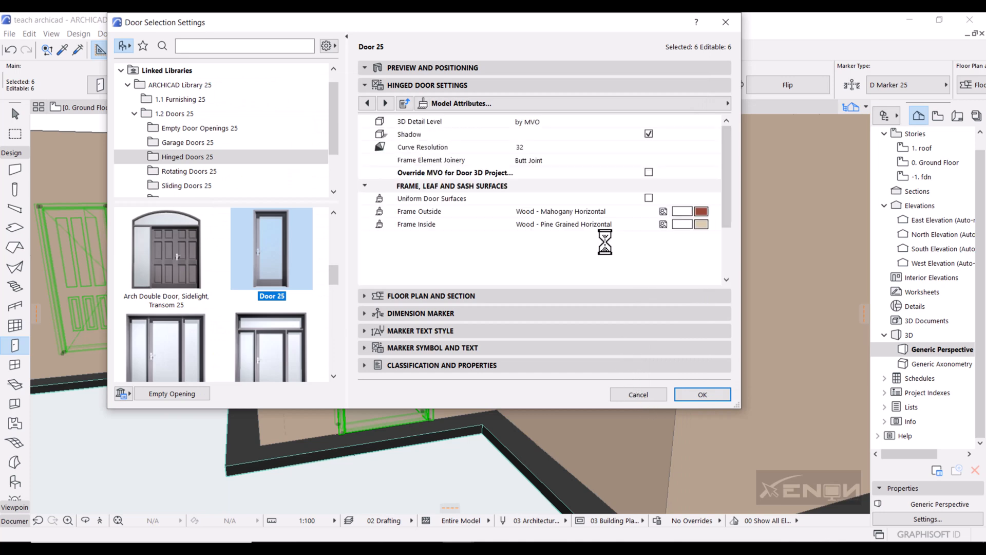
Step: Set the Leaf Outside surface to Wood - Mahogany Vertical
click(419, 212)
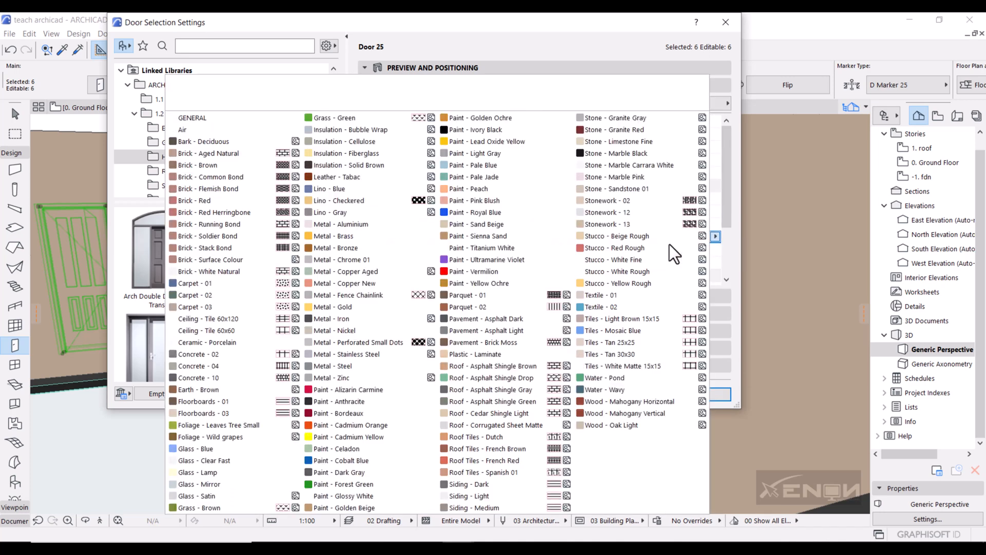
click(626, 413)
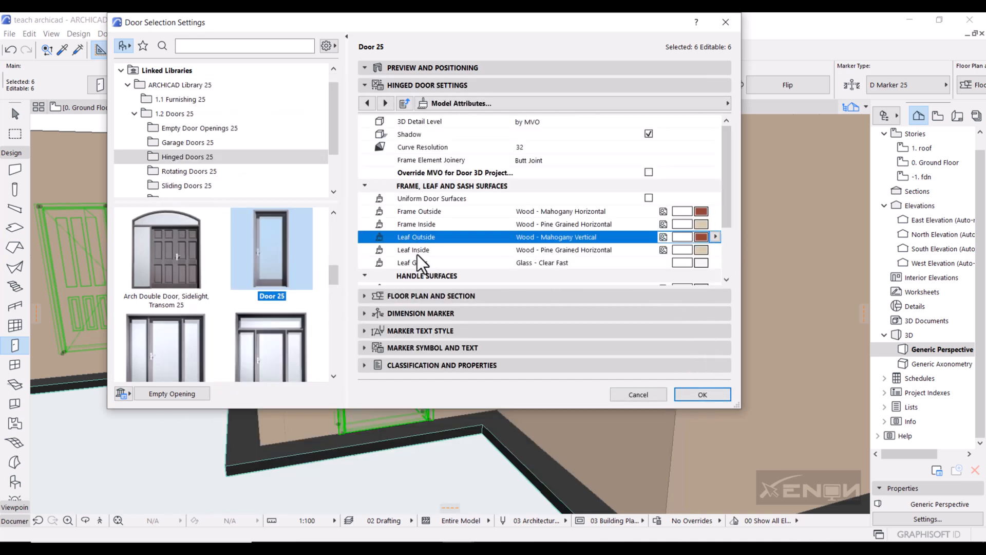
scroll(down, 3)
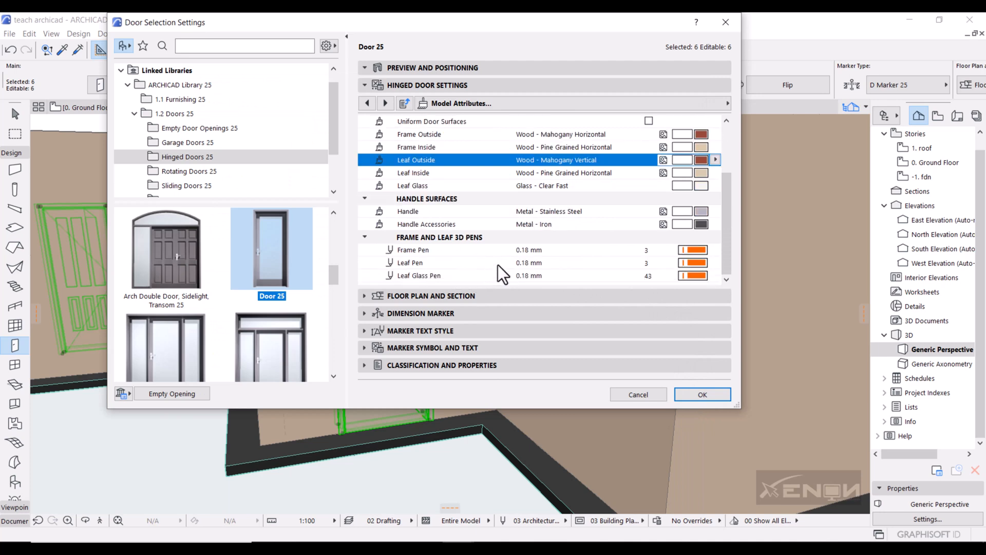
Step: Set Frame, Leaf and Leaf Glass 3D pens to pen 1 (0.13 mm) and apply
click(692, 250)
text(1)
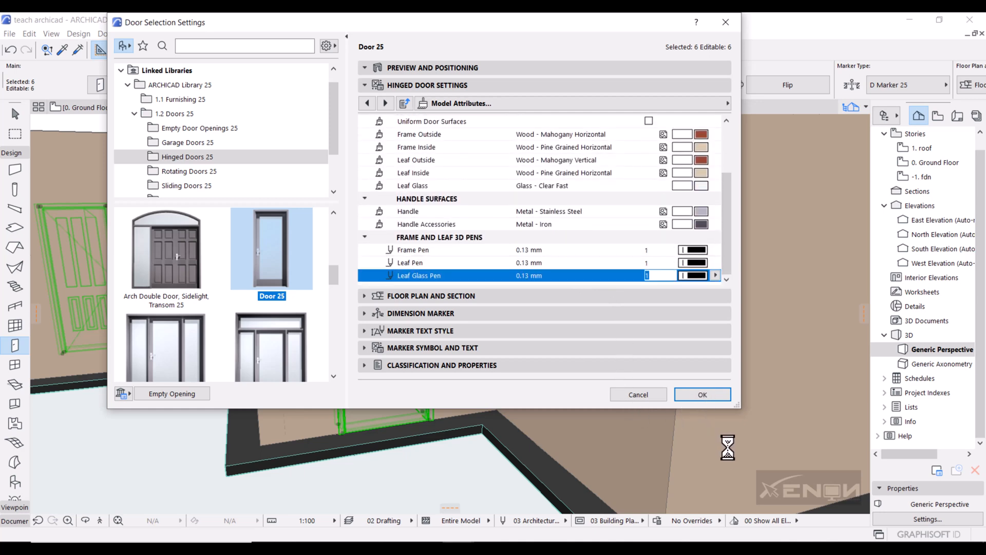
click(702, 394)
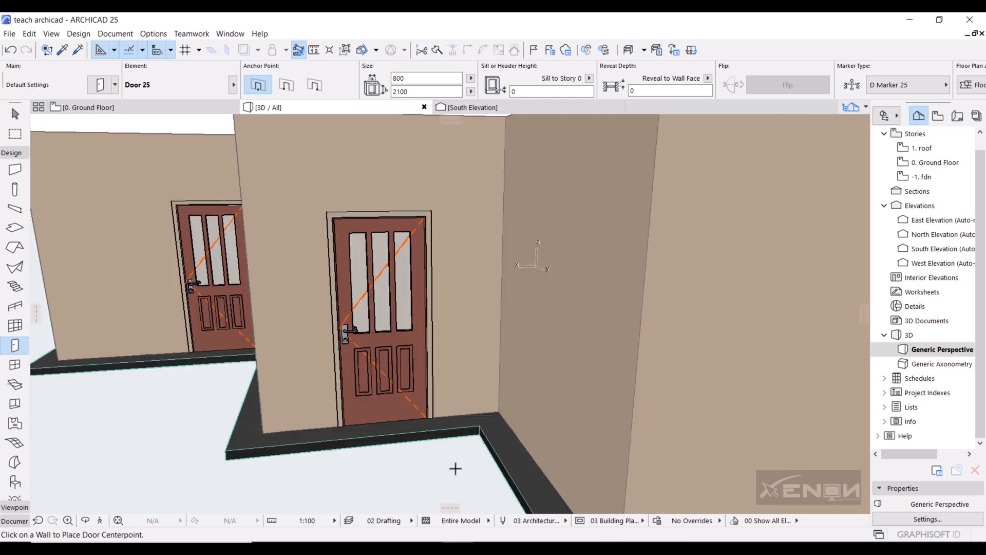
mouse_move(435, 376)
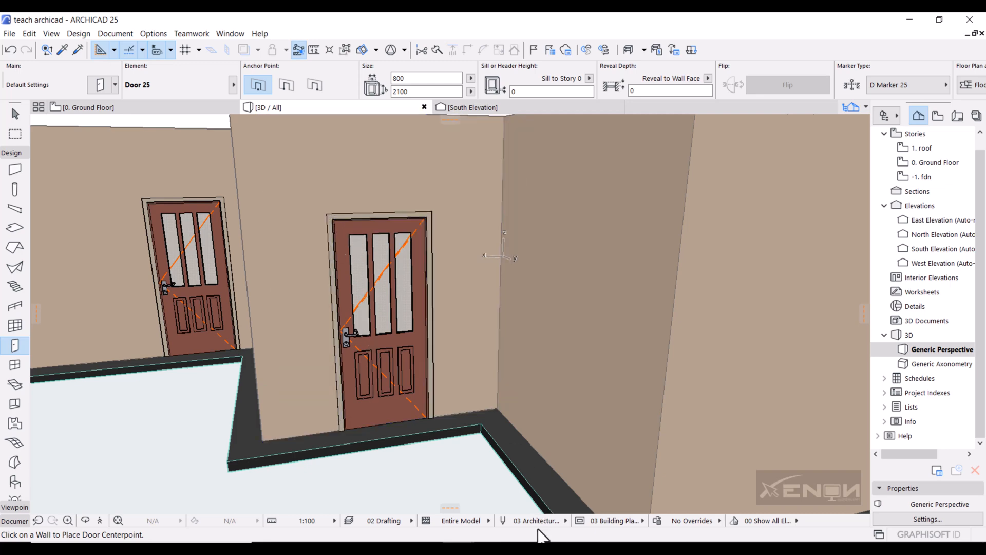
mouse_move(523, 512)
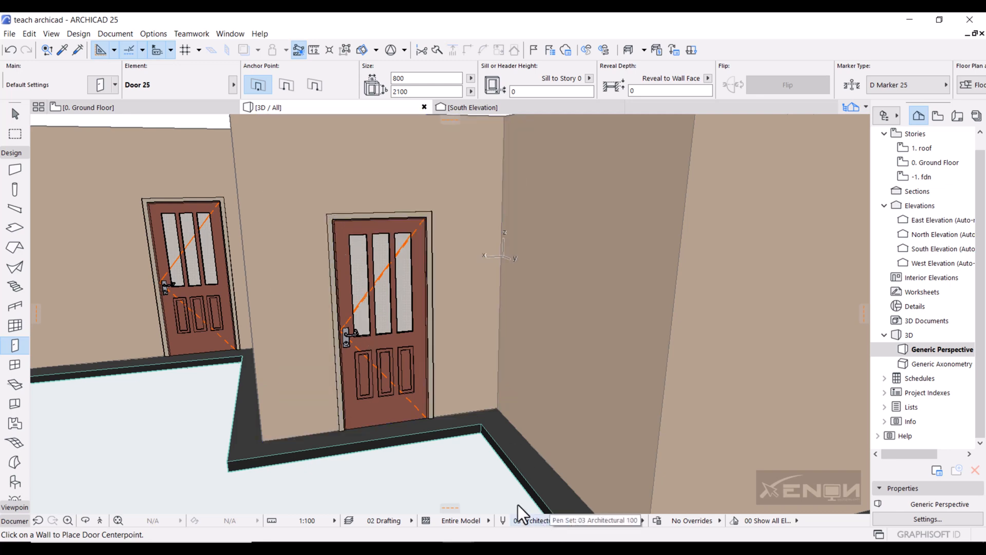